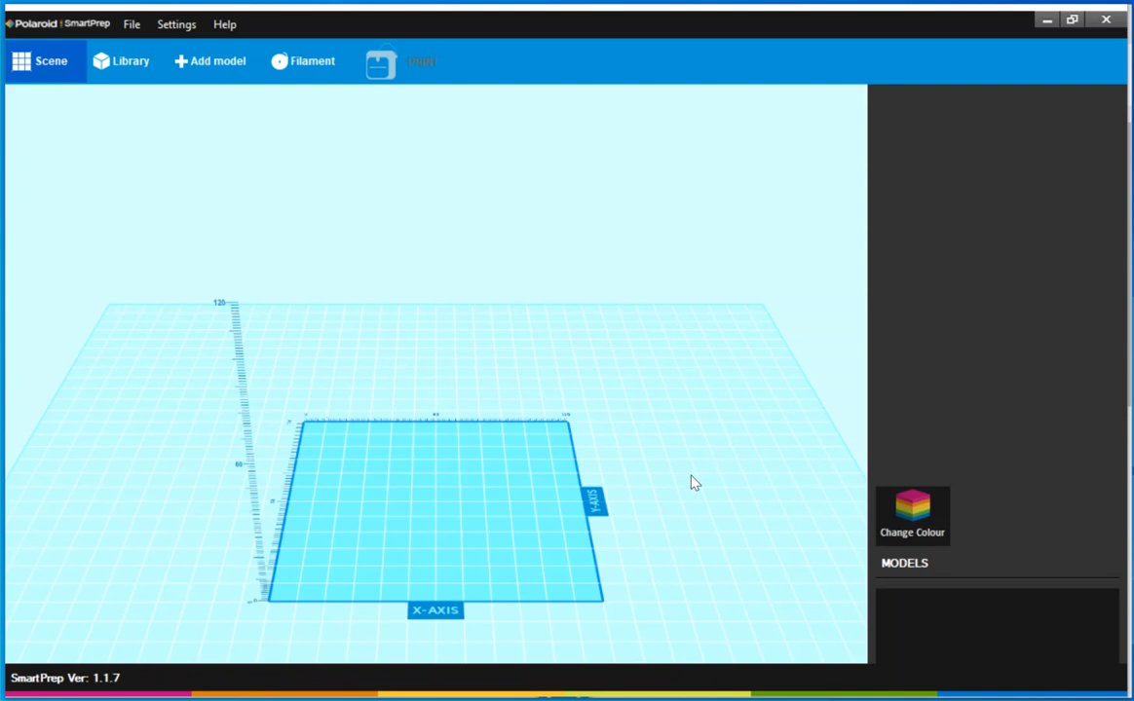
mouse_move(689, 483)
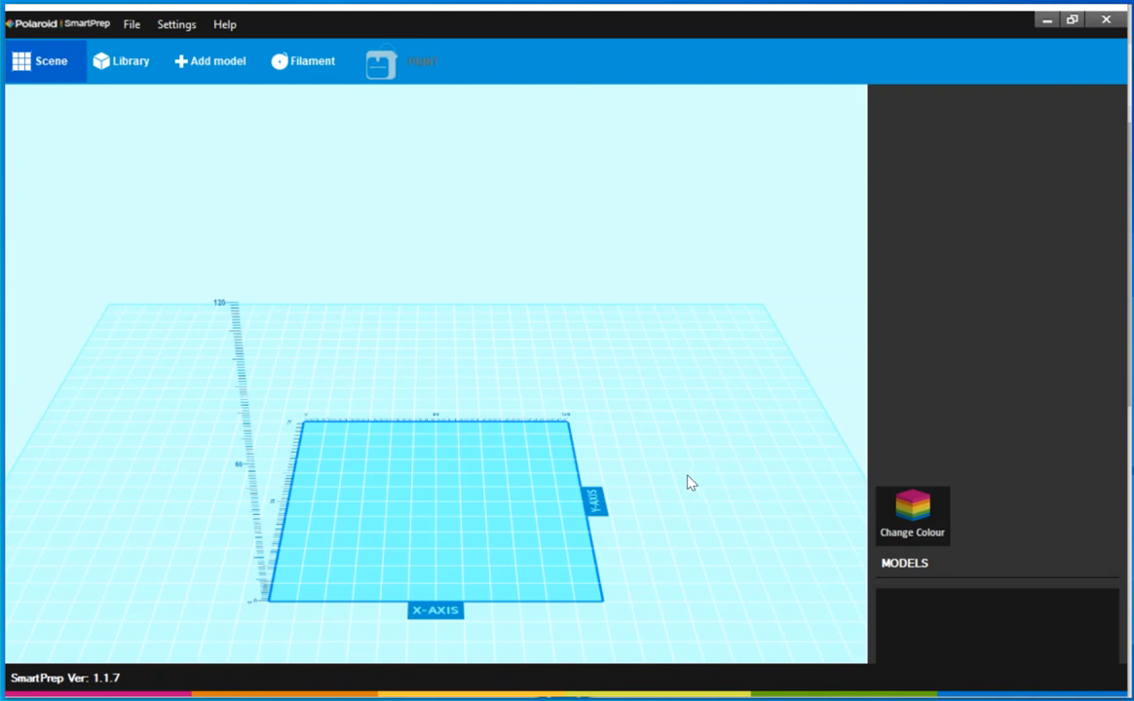
mouse_move(676, 483)
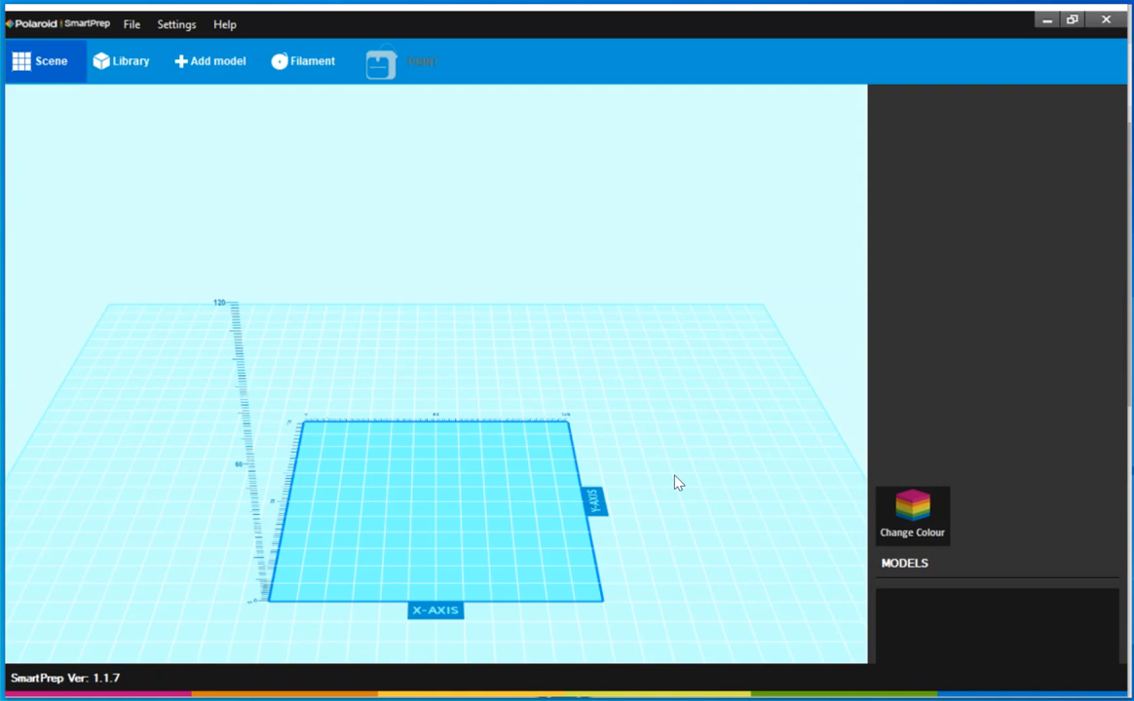
mouse_move(667, 476)
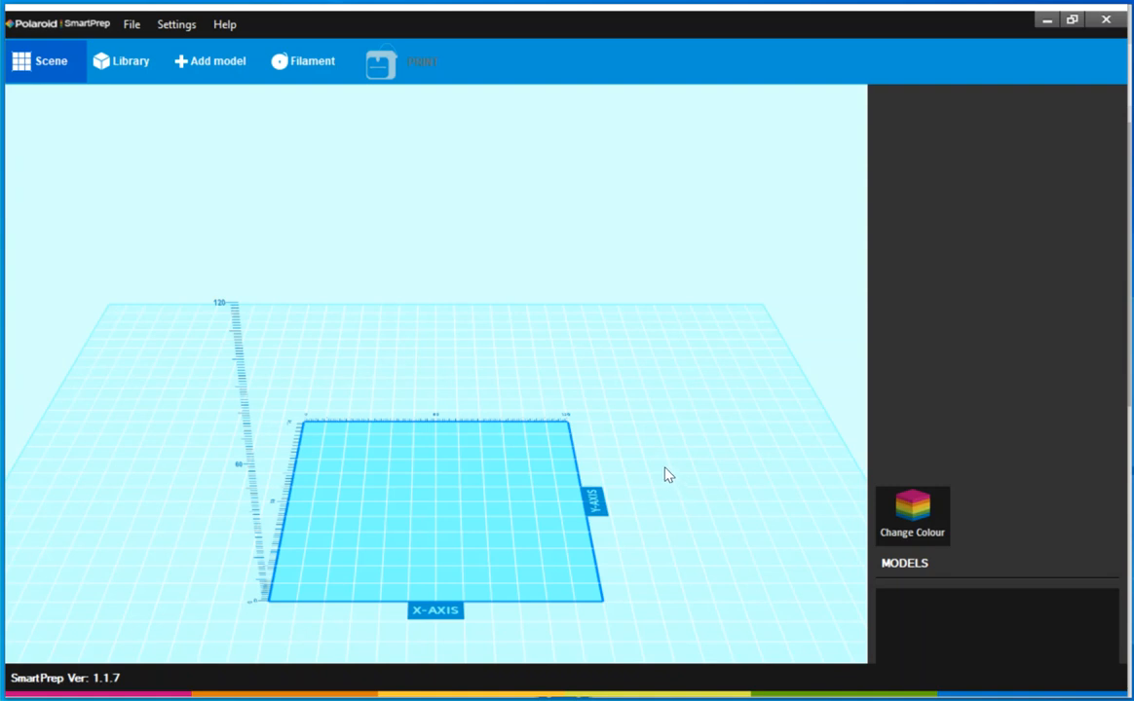
mouse_move(651, 475)
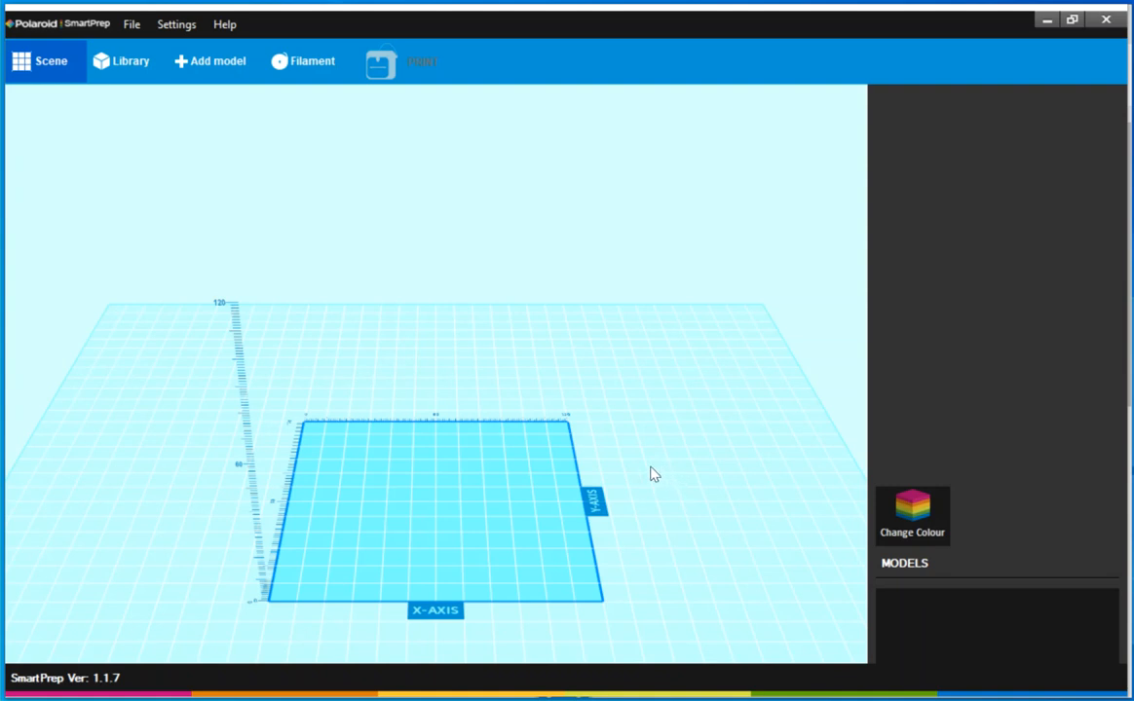
mouse_move(651, 476)
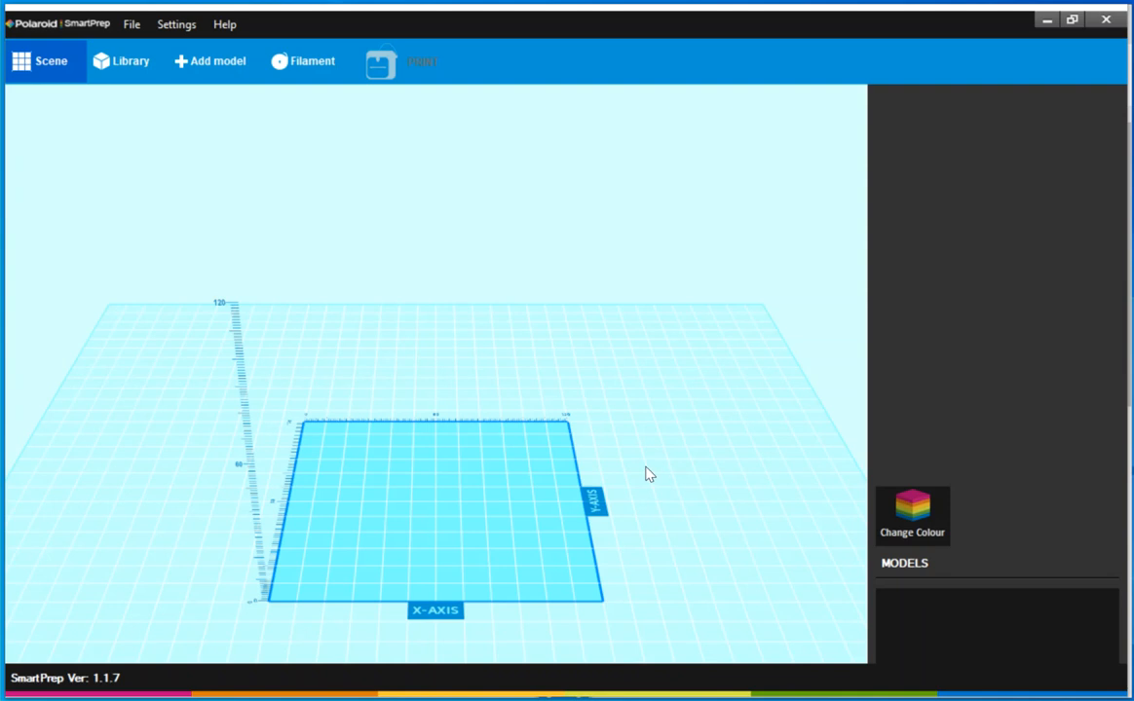
mouse_move(647, 468)
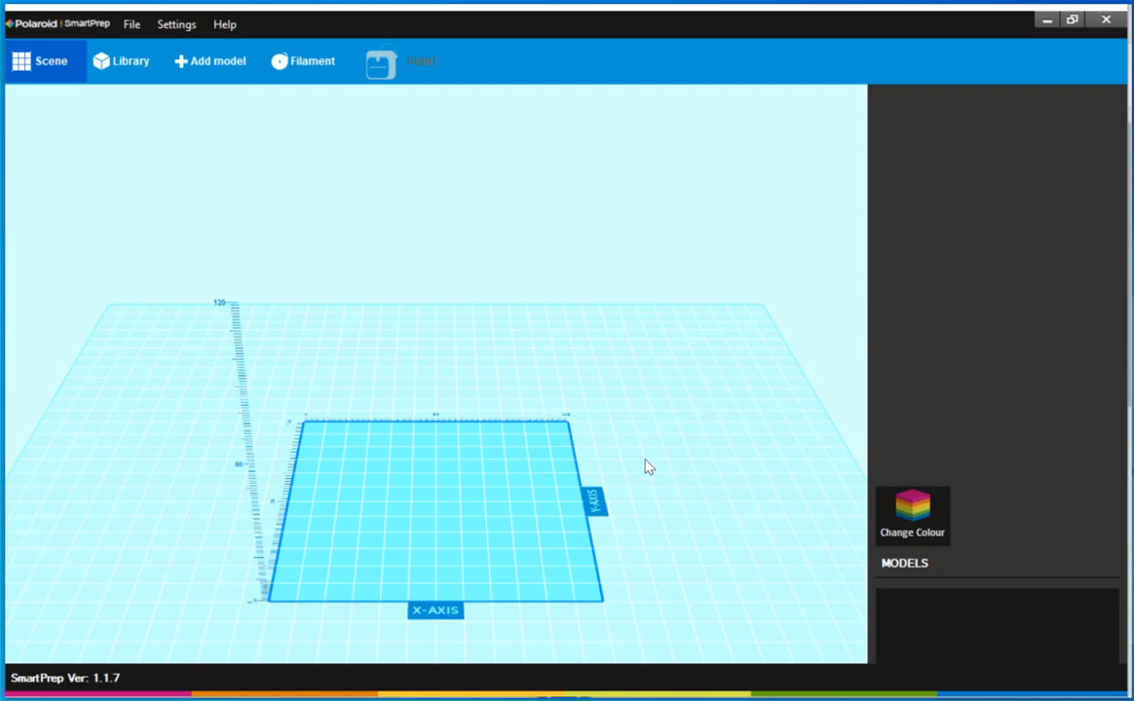
mouse_move(639, 467)
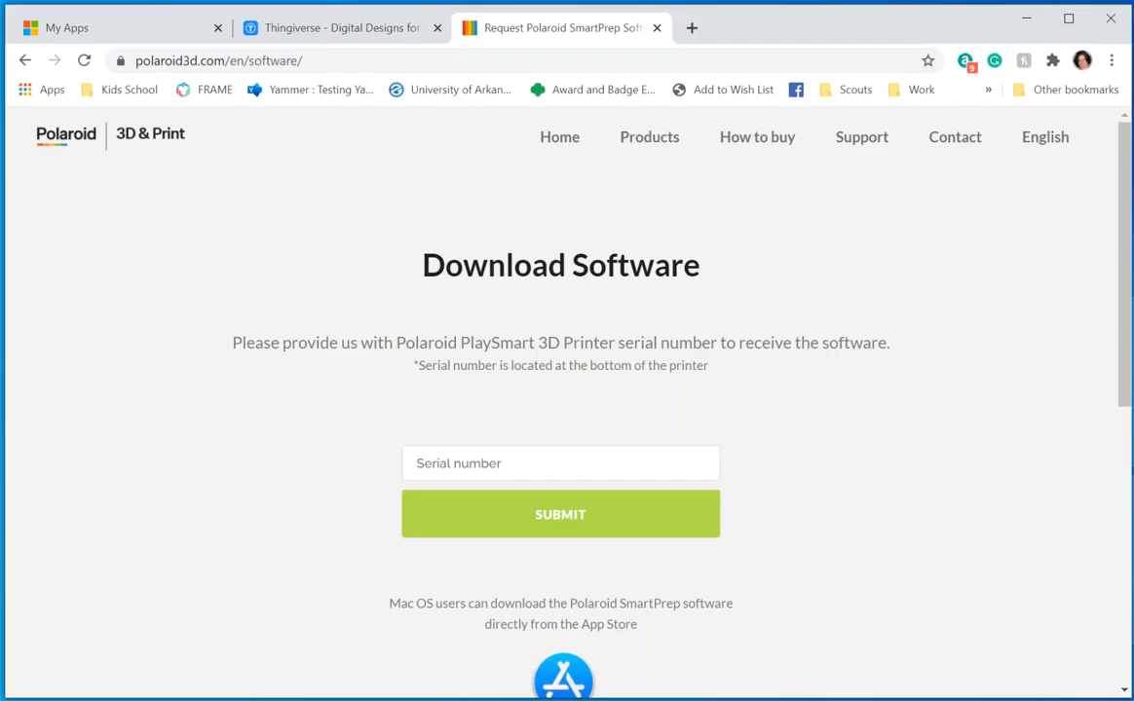
Step: Scroll through the Popular Last 30 Days feed to reach the Among Us thing by BoopidooDesigns
left_click(341, 29)
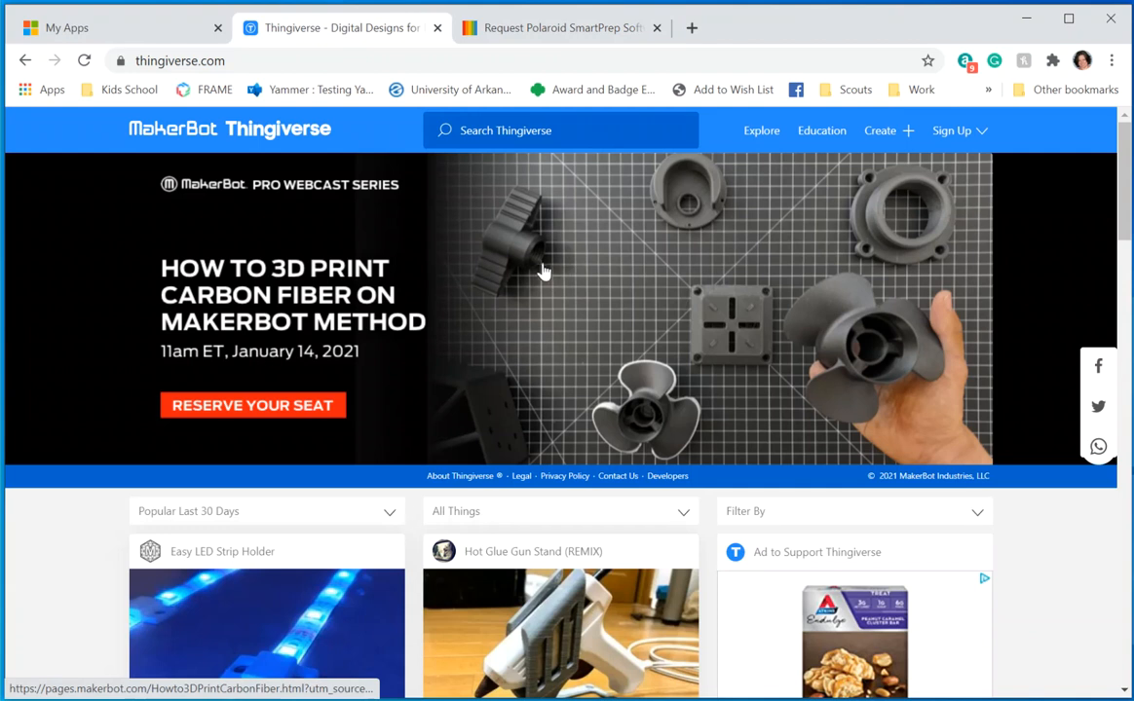
mouse_move(584, 411)
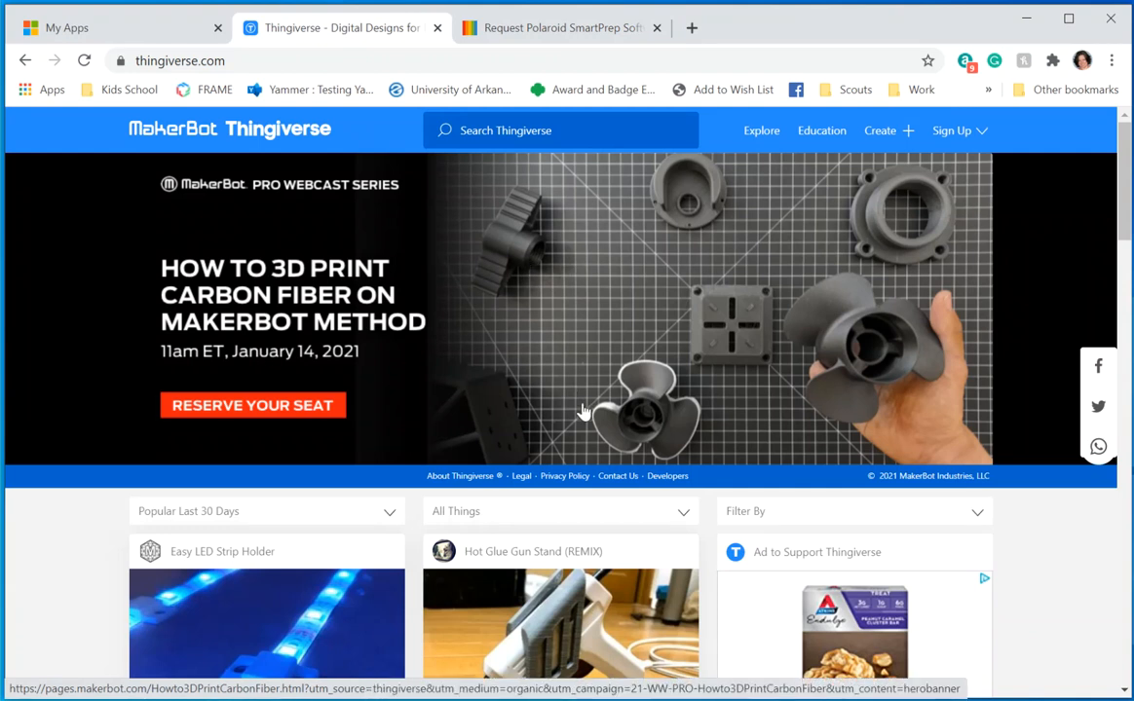
scroll("down", 3)
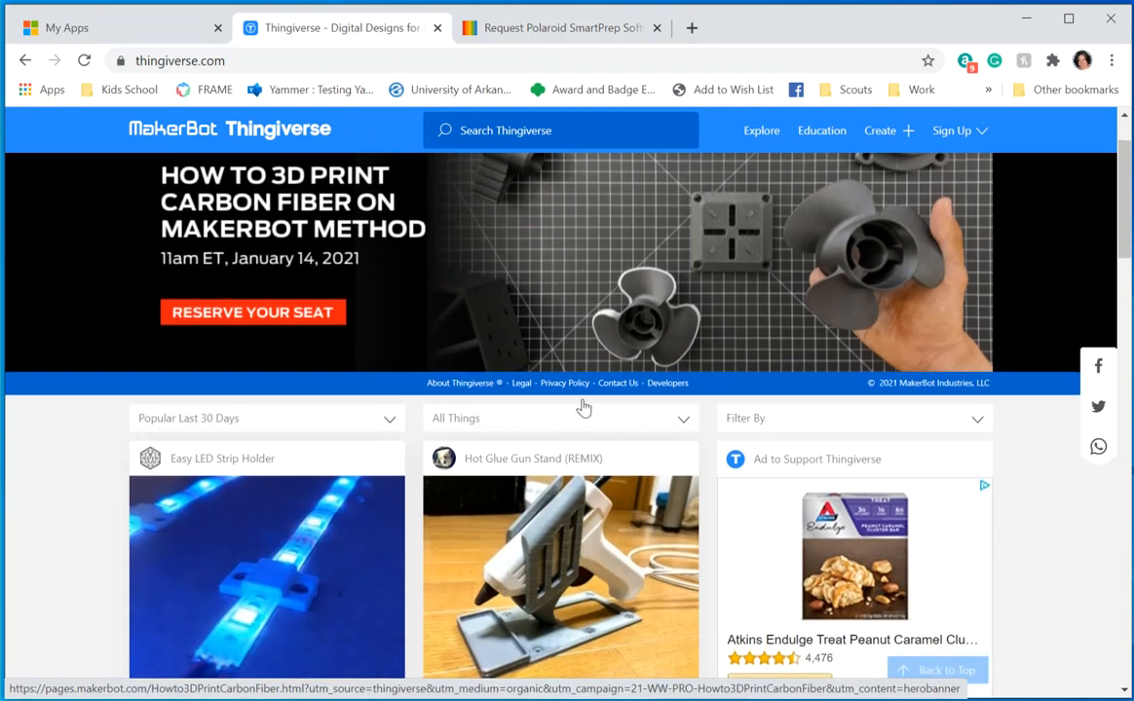
scroll("down", 3)
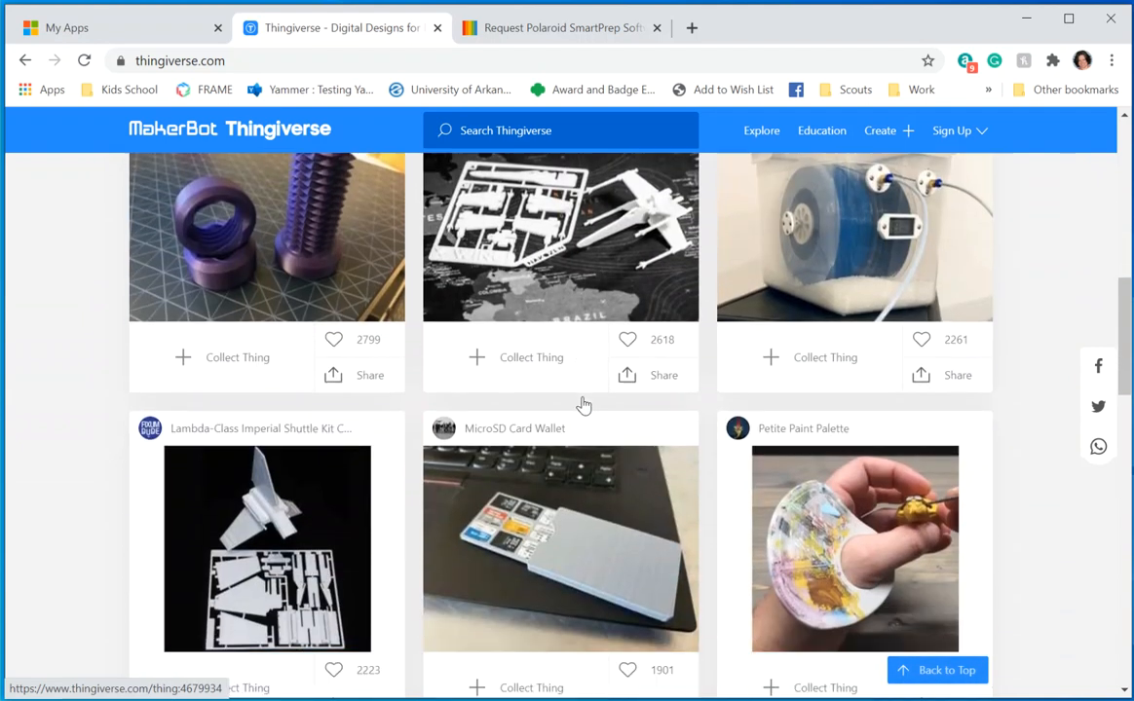
scroll("down", 3)
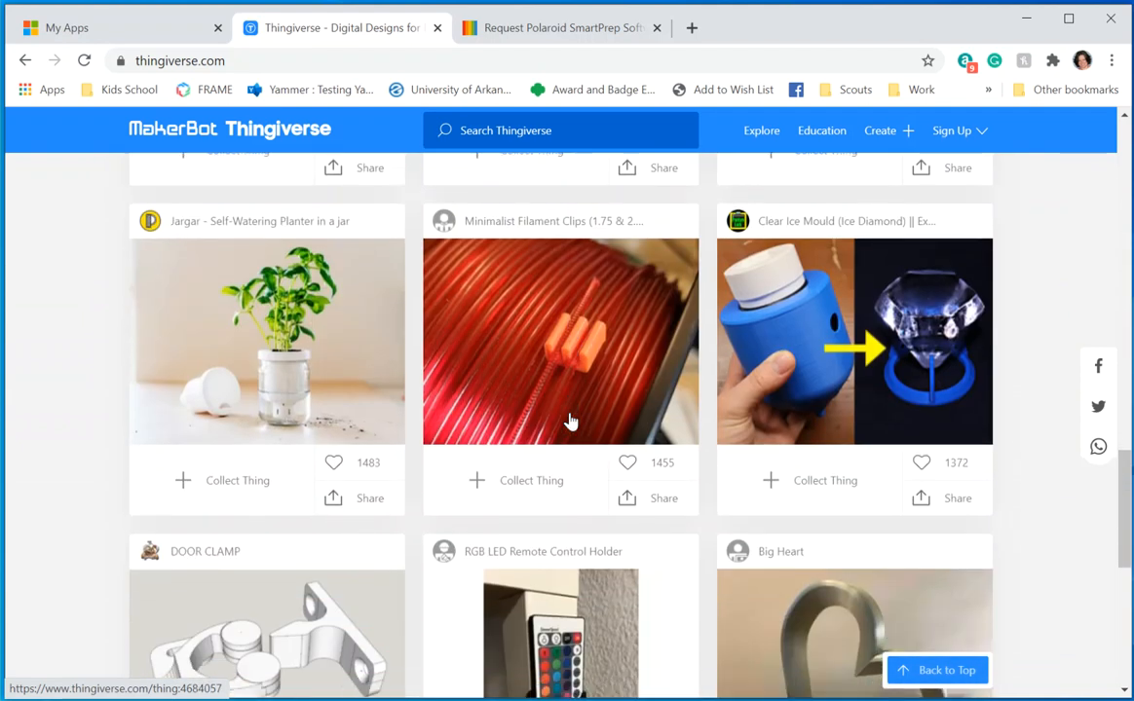
scroll("down", 3)
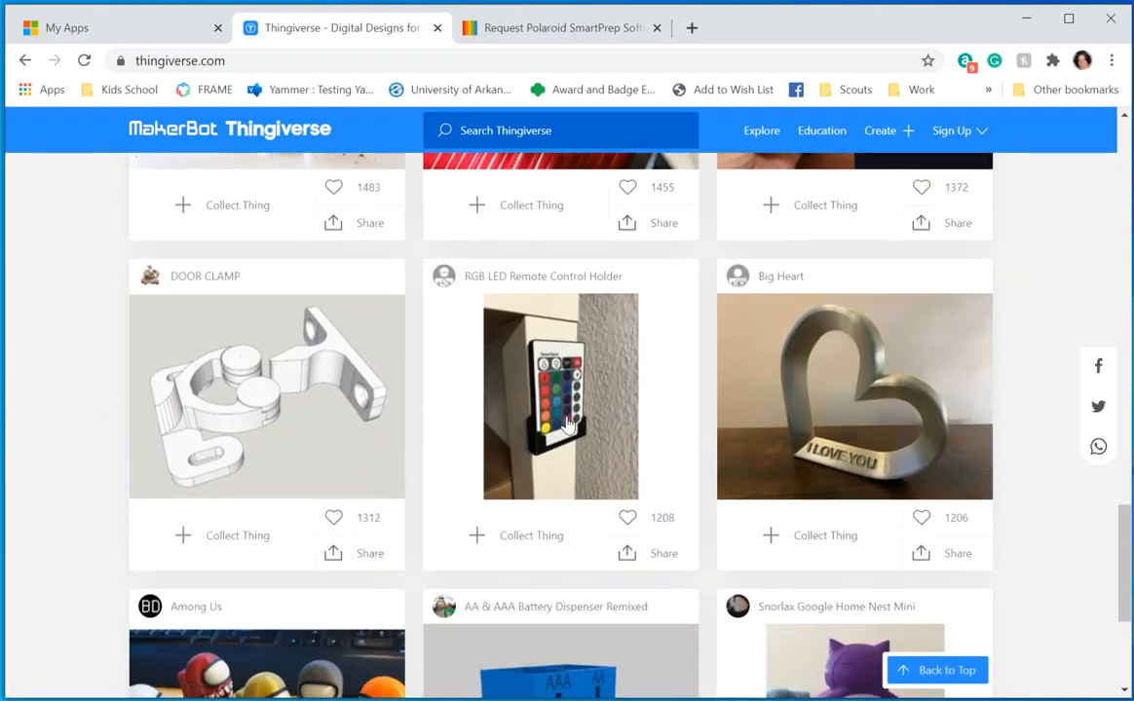
scroll("down", 3)
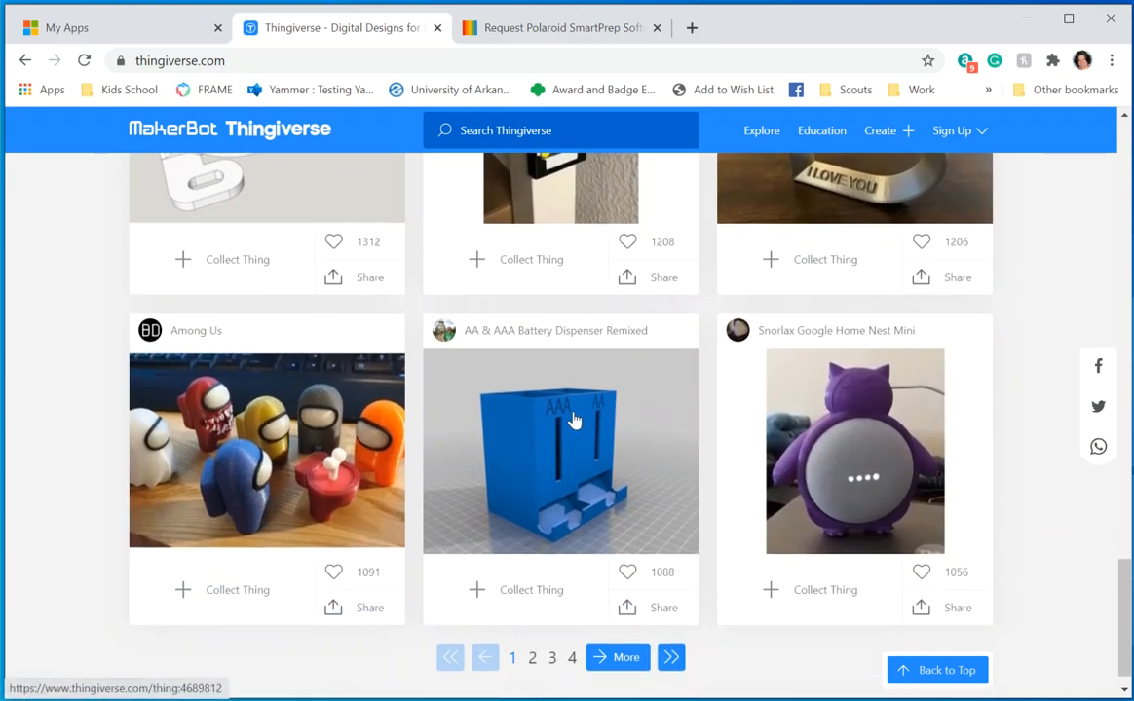
scroll("down", 3)
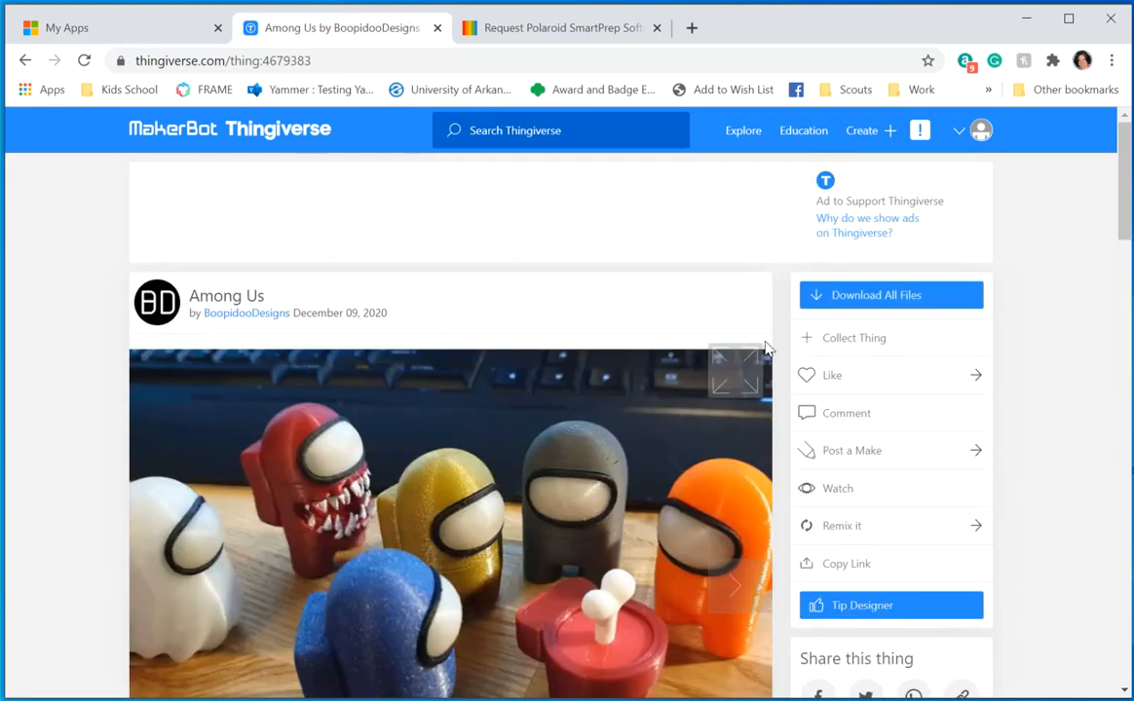
Step: Download all Among Us model files as Among+Us.zip and open the archive
left_click(888, 294)
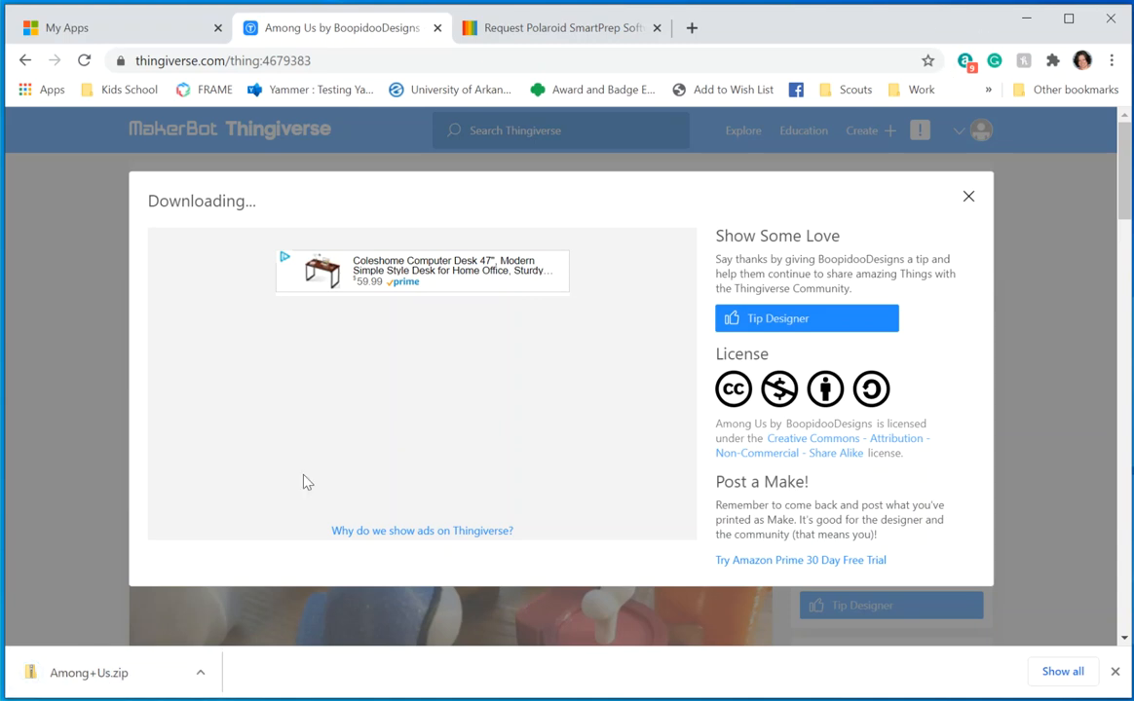
left_click(97, 670)
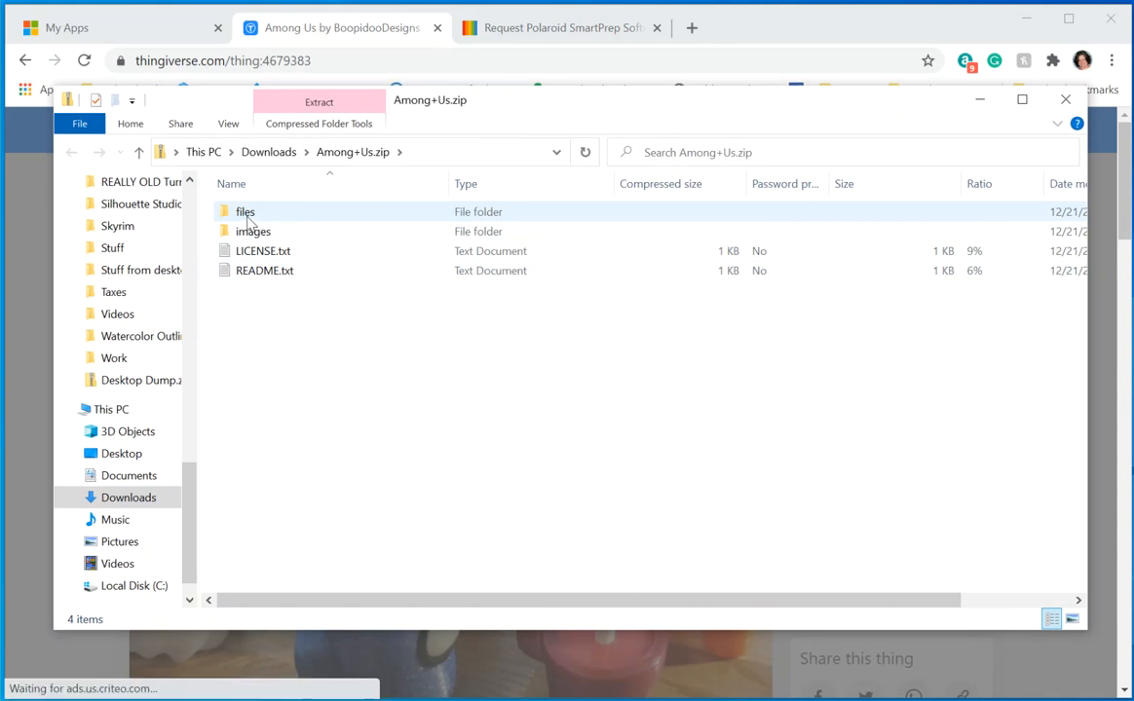
Step: Copy an impostBody STL from the zip's files folder to the Desktop, then close the STL Files folder
double_click(246, 211)
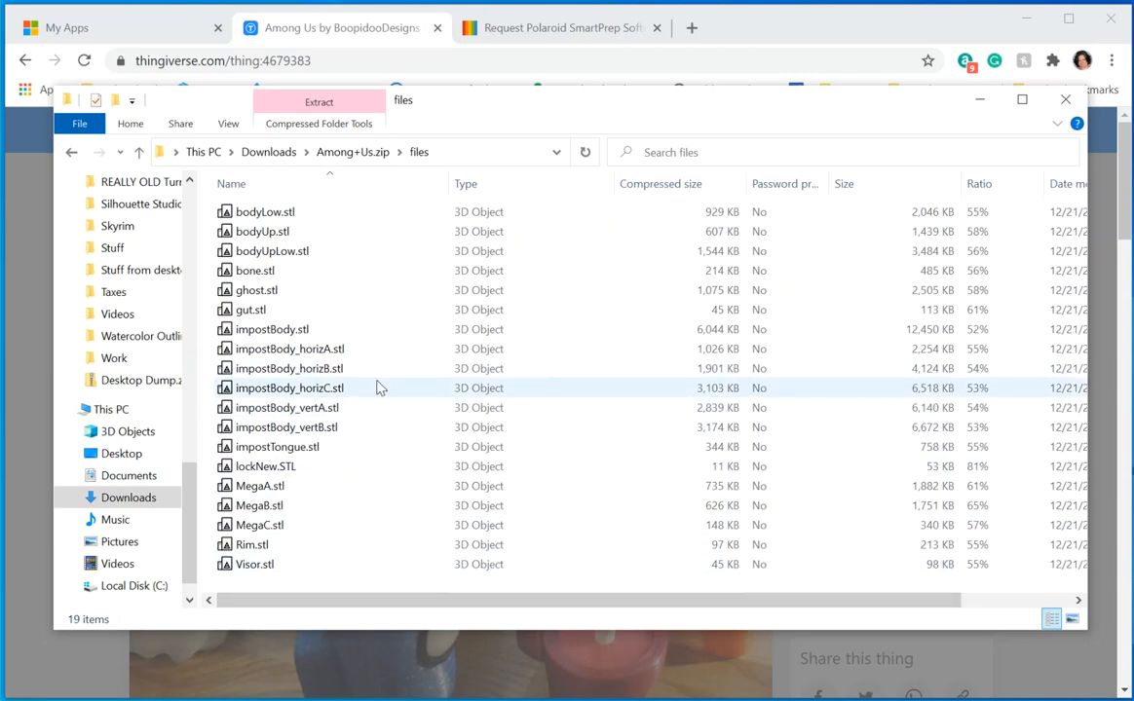
right_click(288, 368)
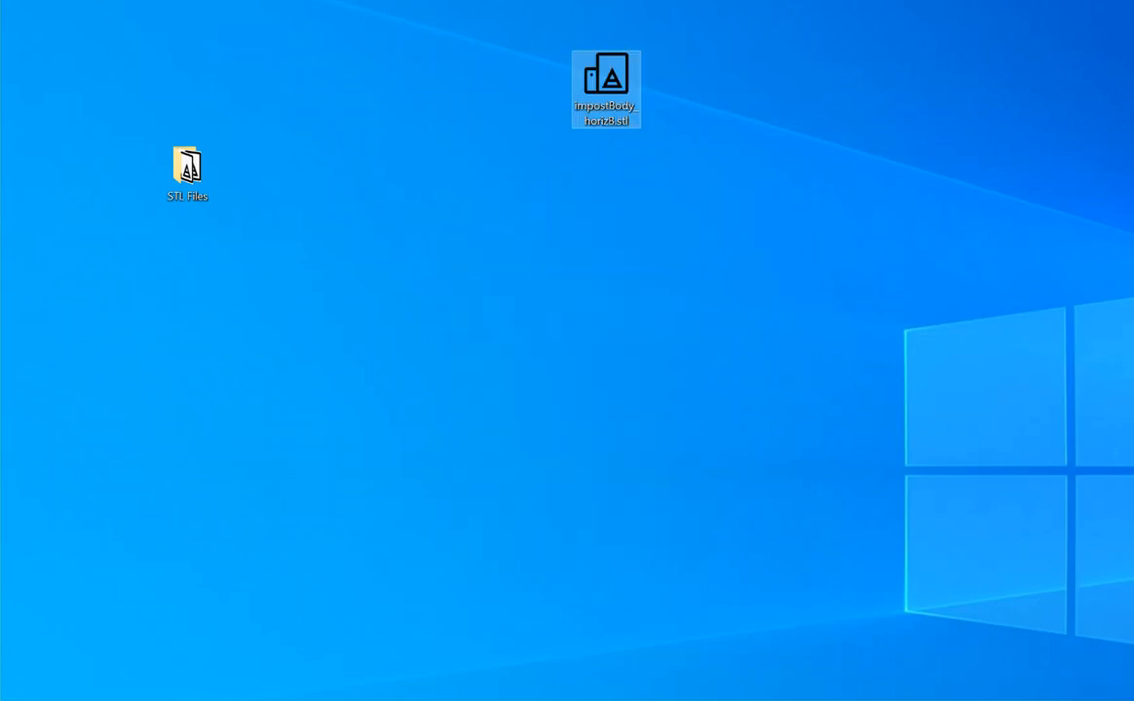
double_click(187, 166)
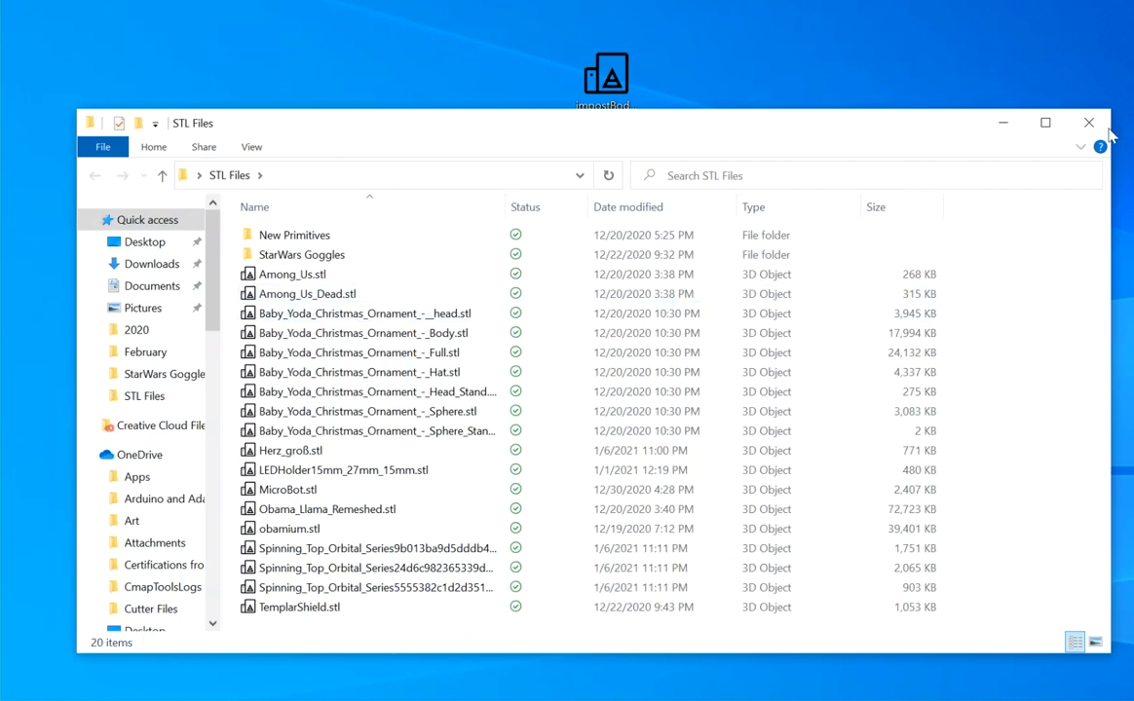
left_click(1087, 122)
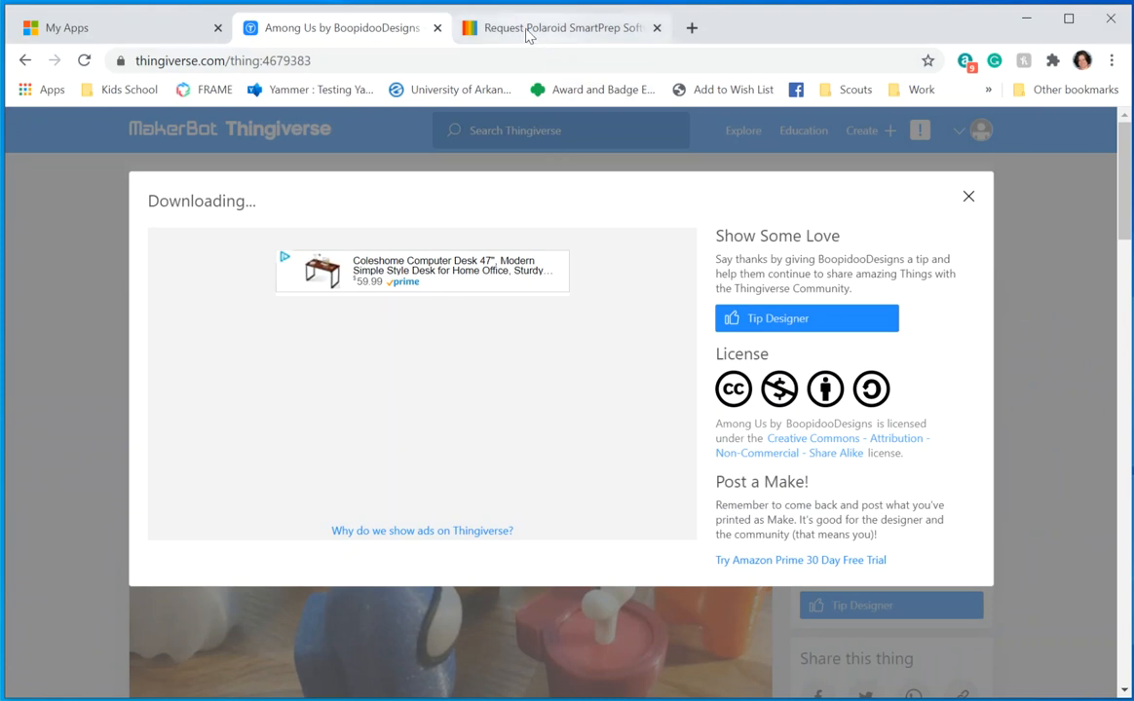
Step: Revisit the SmartPrep download page and its Serial number field, then return to SmartPrep
left_click(561, 27)
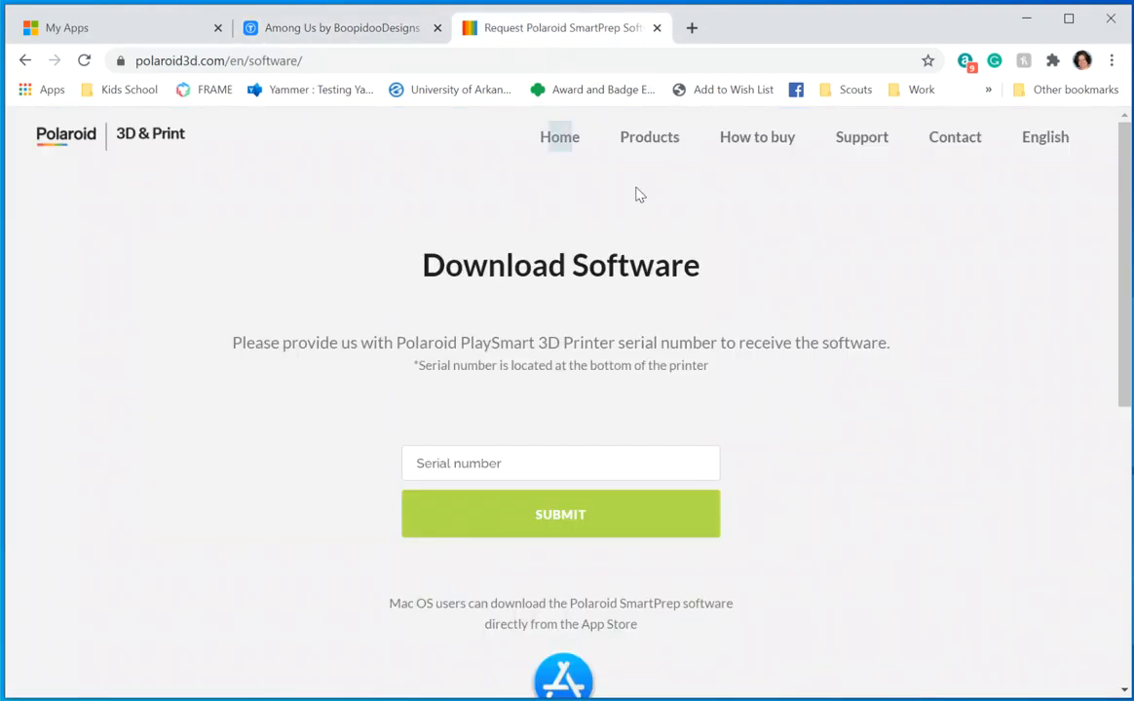
left_click(561, 514)
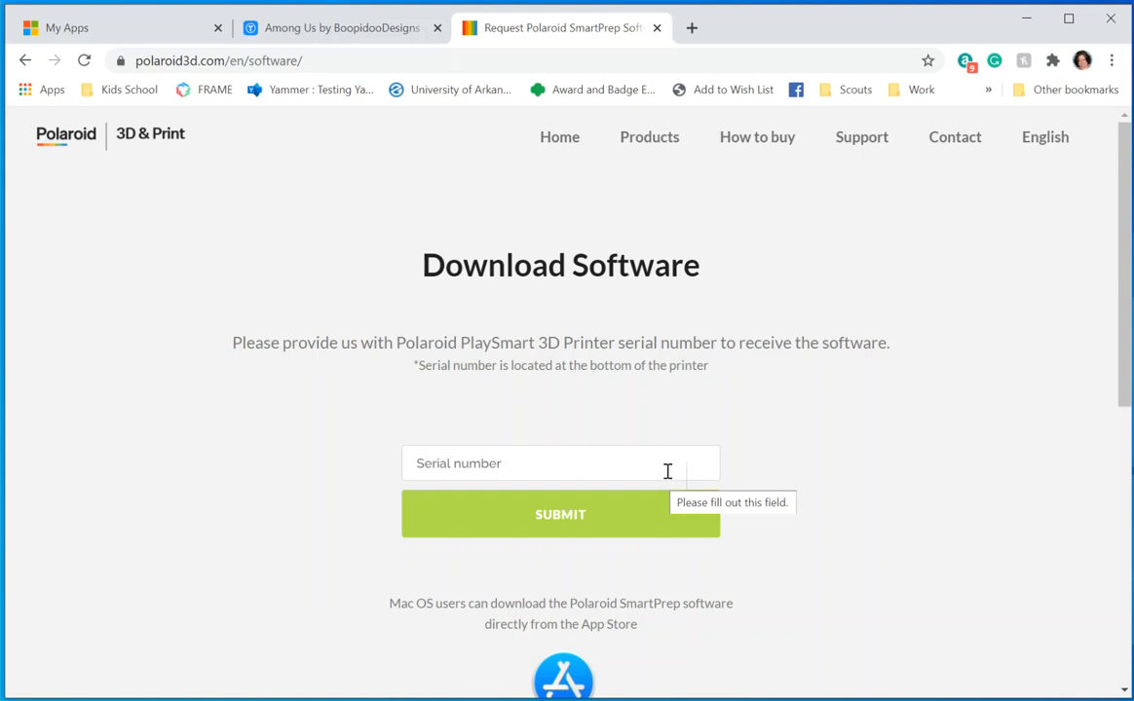
mouse_move(657, 467)
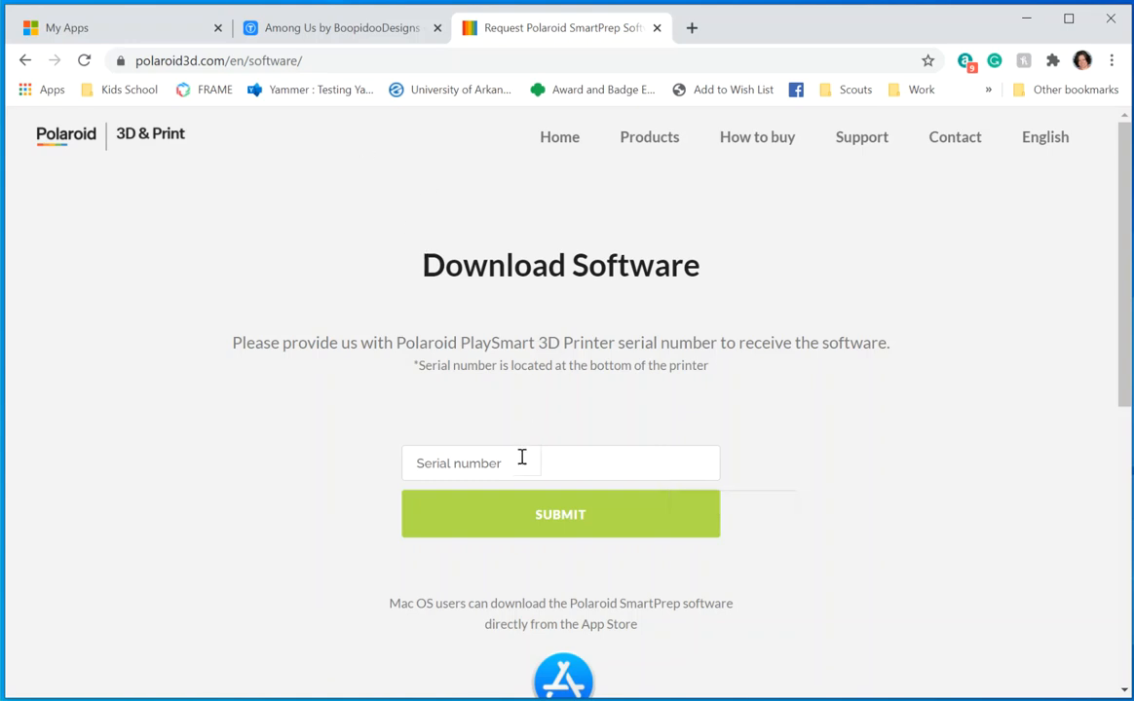
left_click(561, 514)
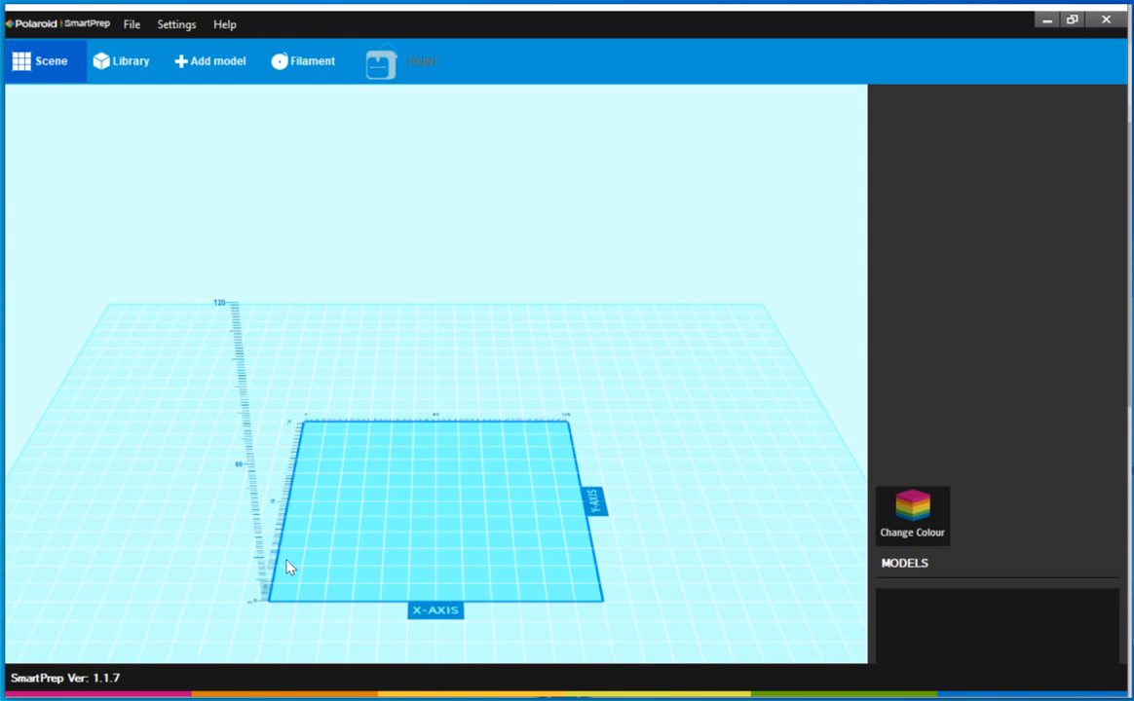
mouse_move(331, 514)
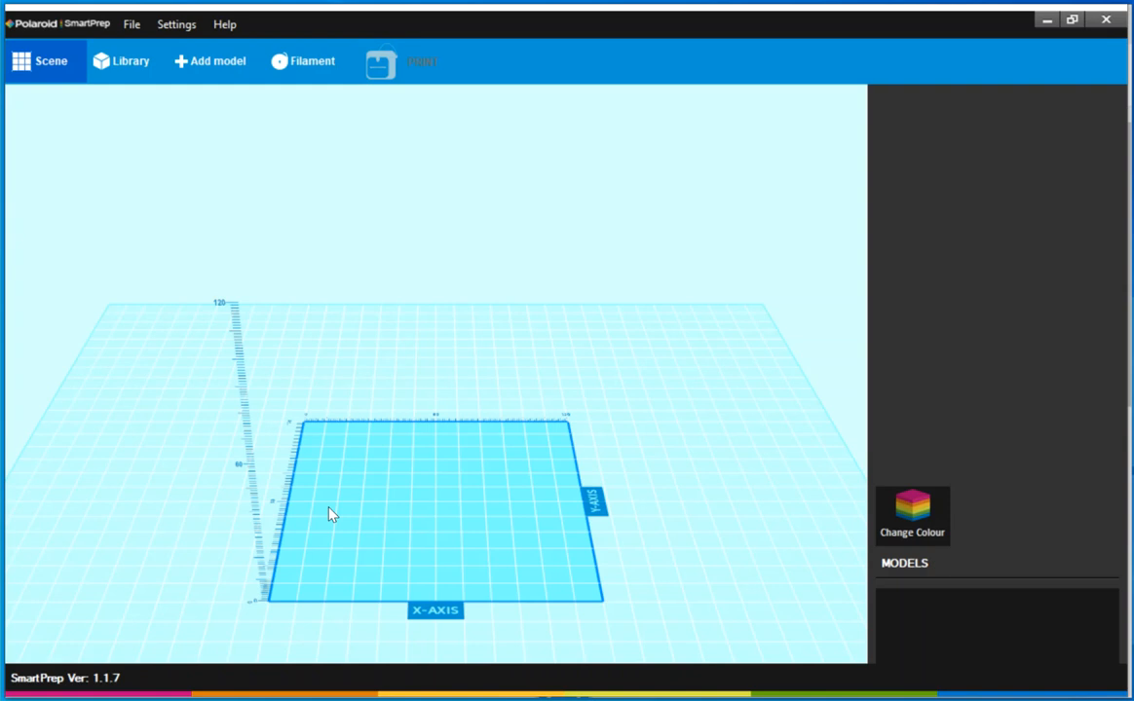
mouse_move(666, 218)
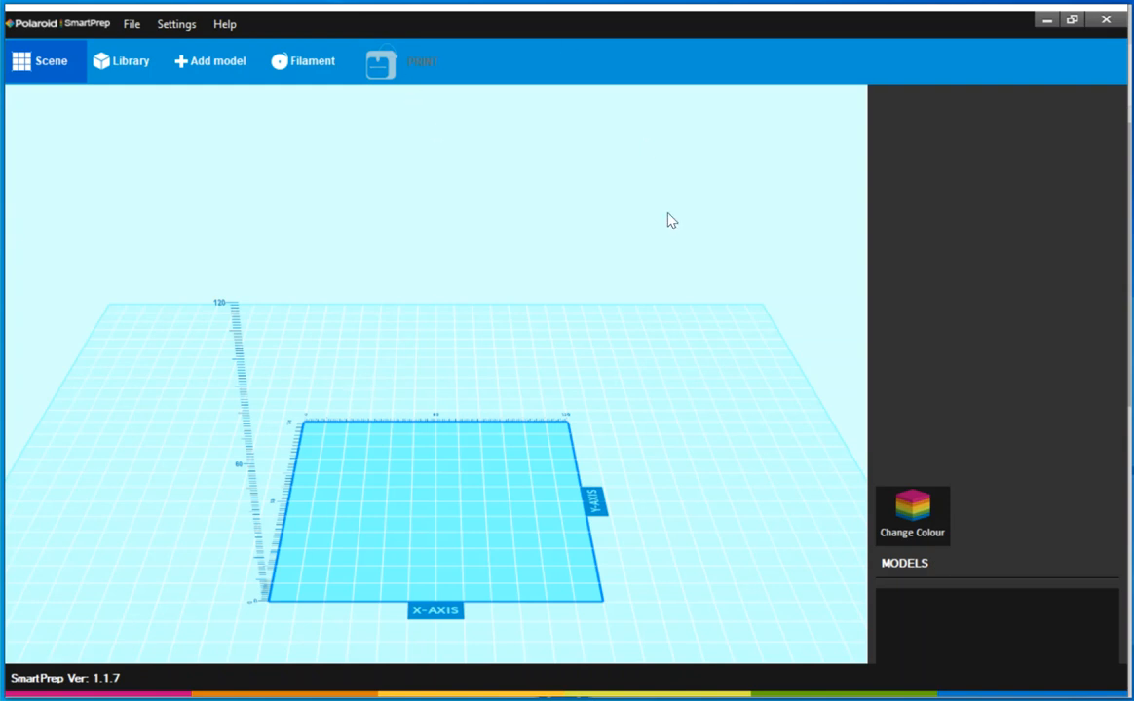
mouse_move(233, 105)
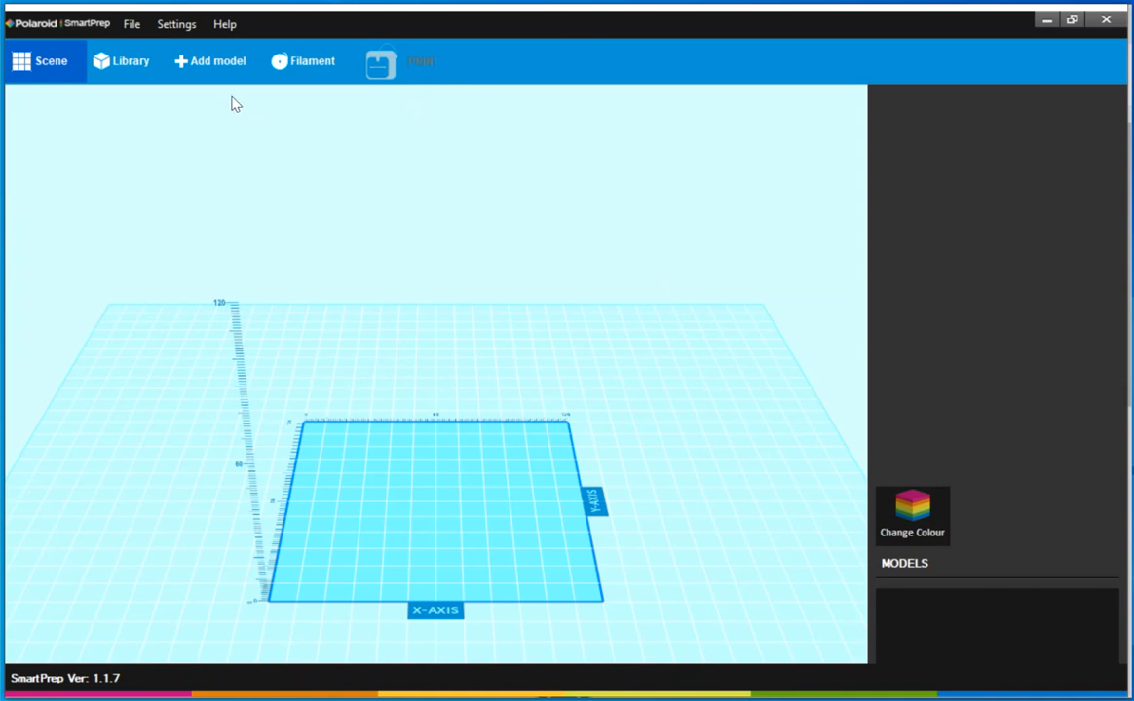
mouse_move(216, 61)
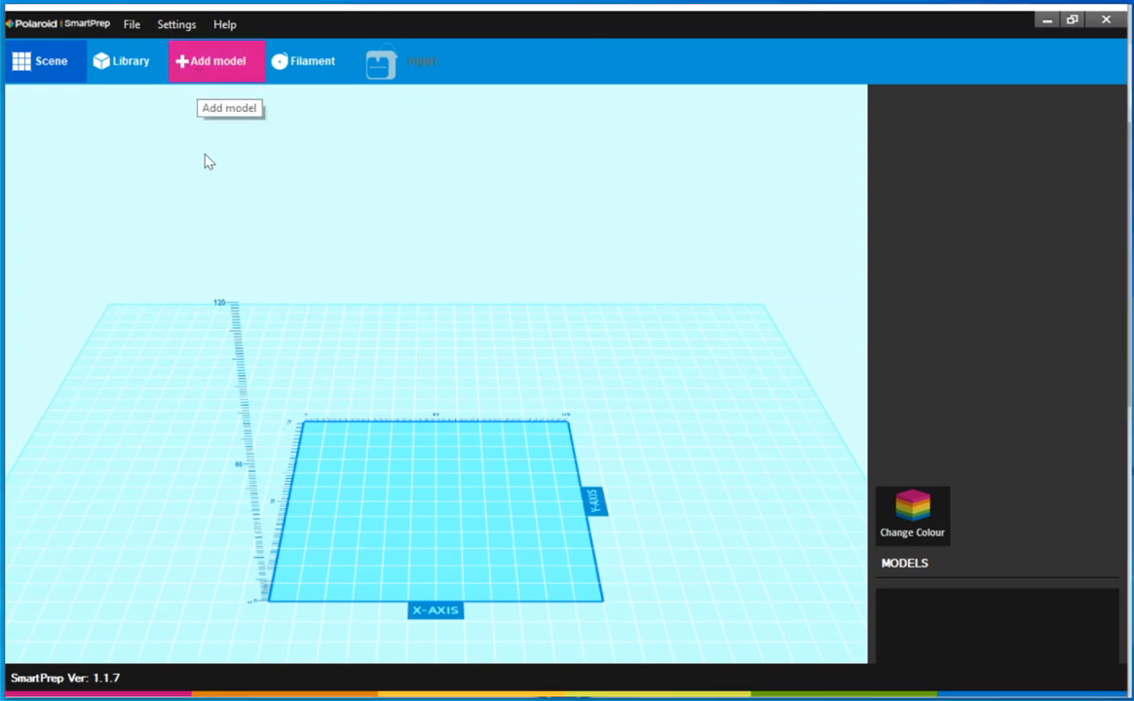
Step: Add impostBody_horizB.stl from the Desktop onto the build plate
left_click(216, 61)
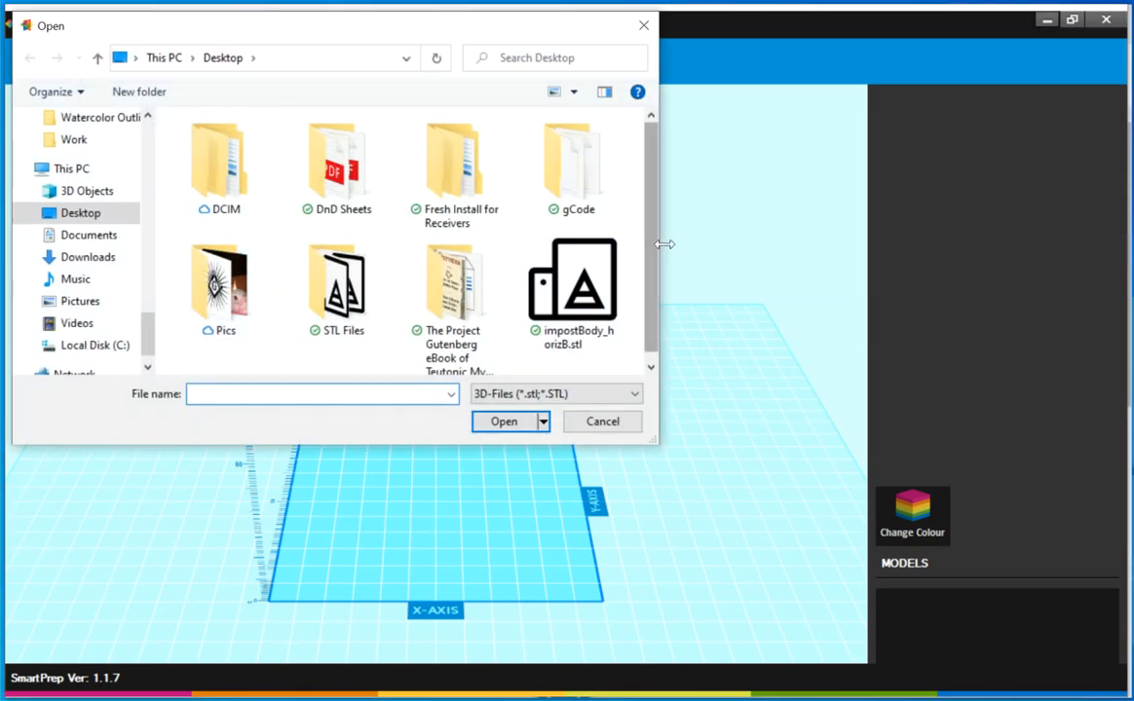
left_click(572, 283)
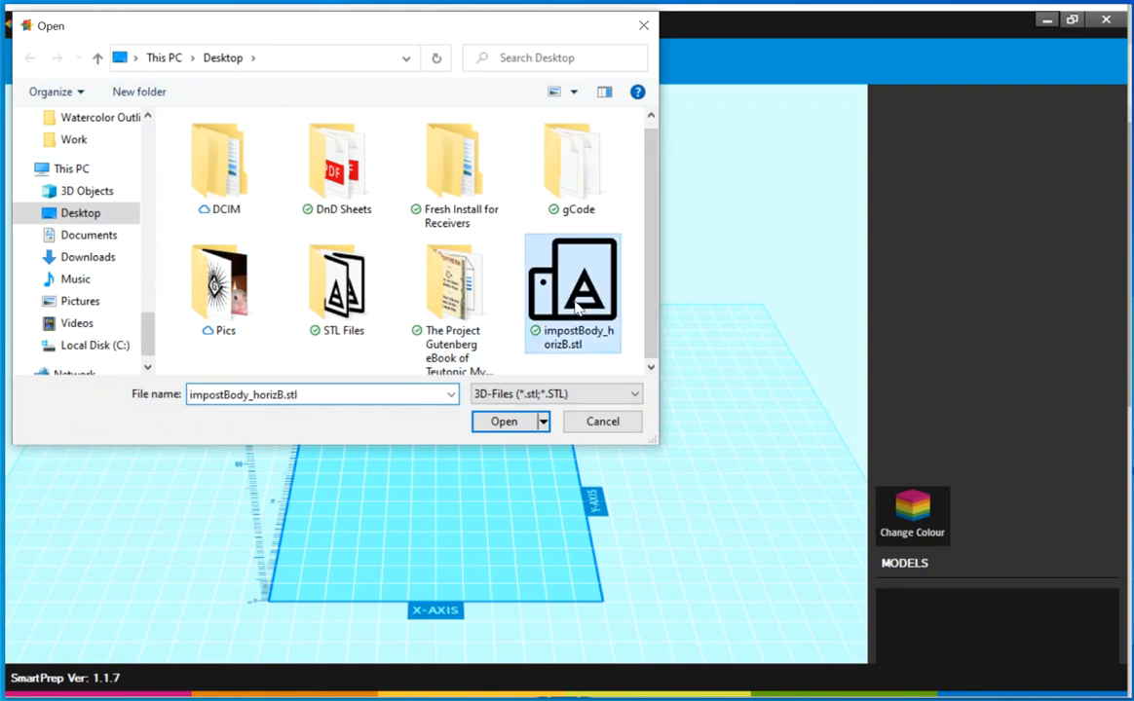
left_click(510, 421)
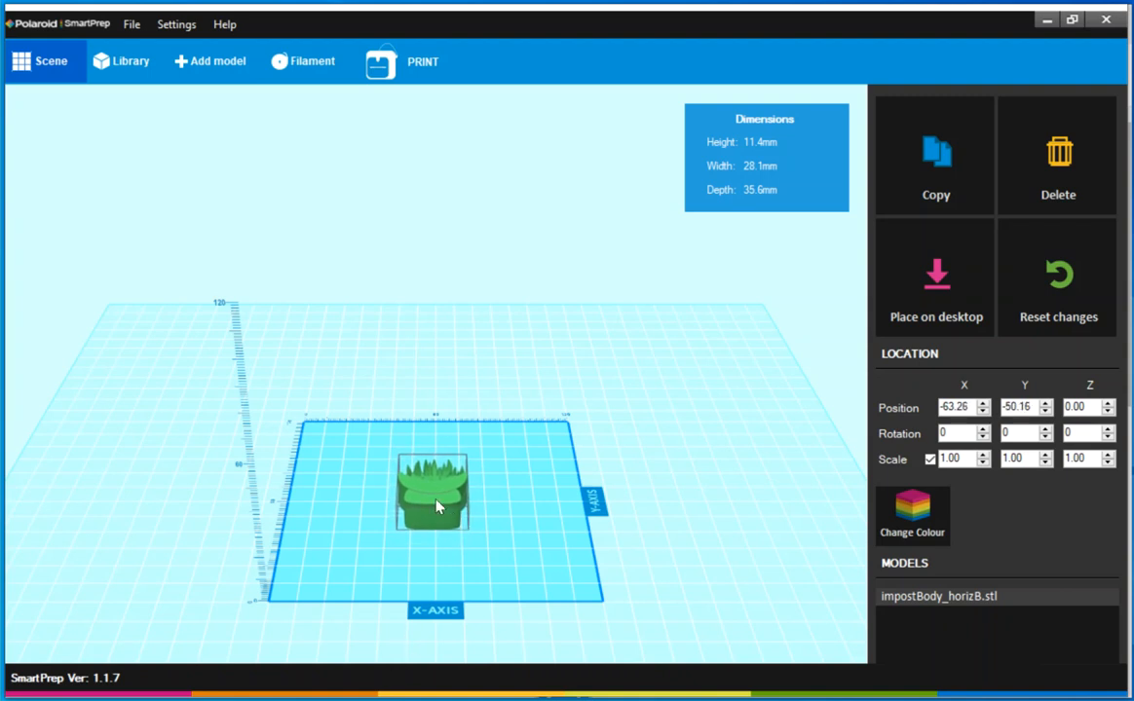
mouse_move(438, 507)
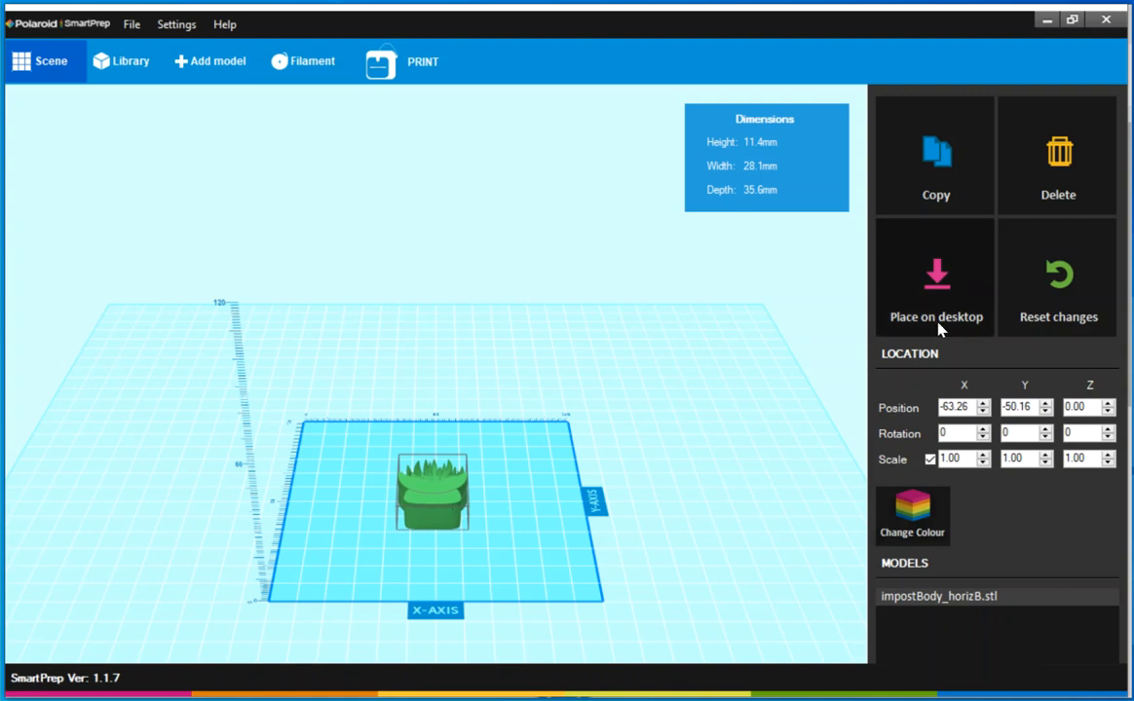
mouse_move(1005, 318)
type("2")
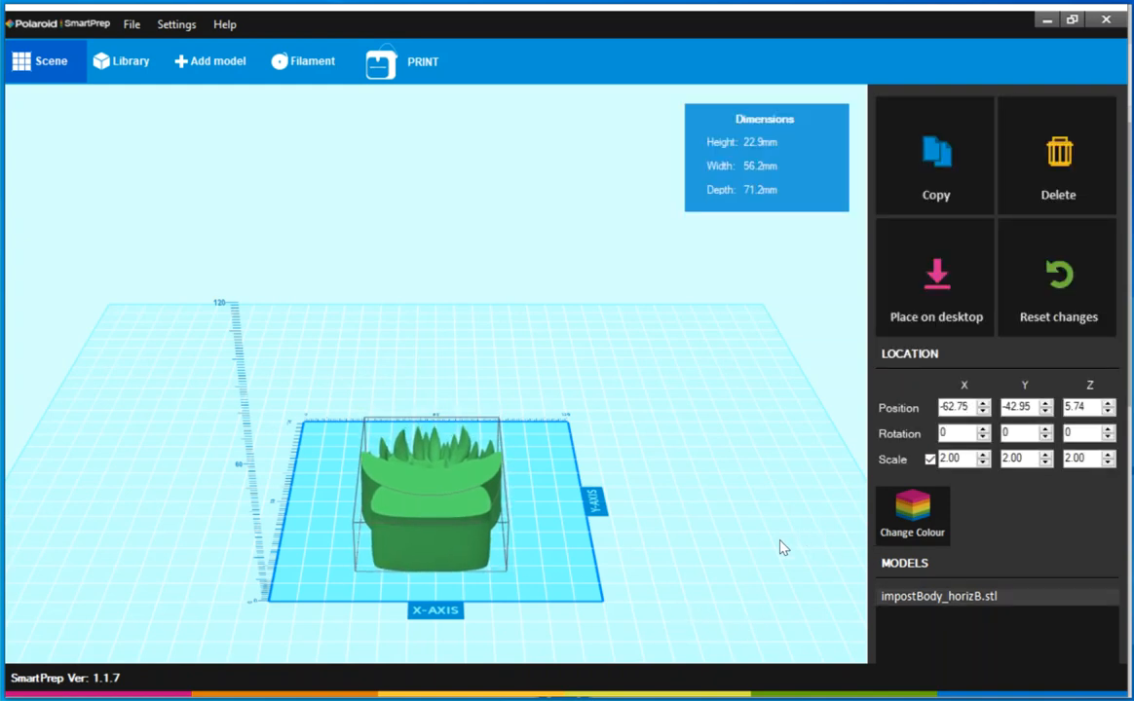
mouse_move(794, 546)
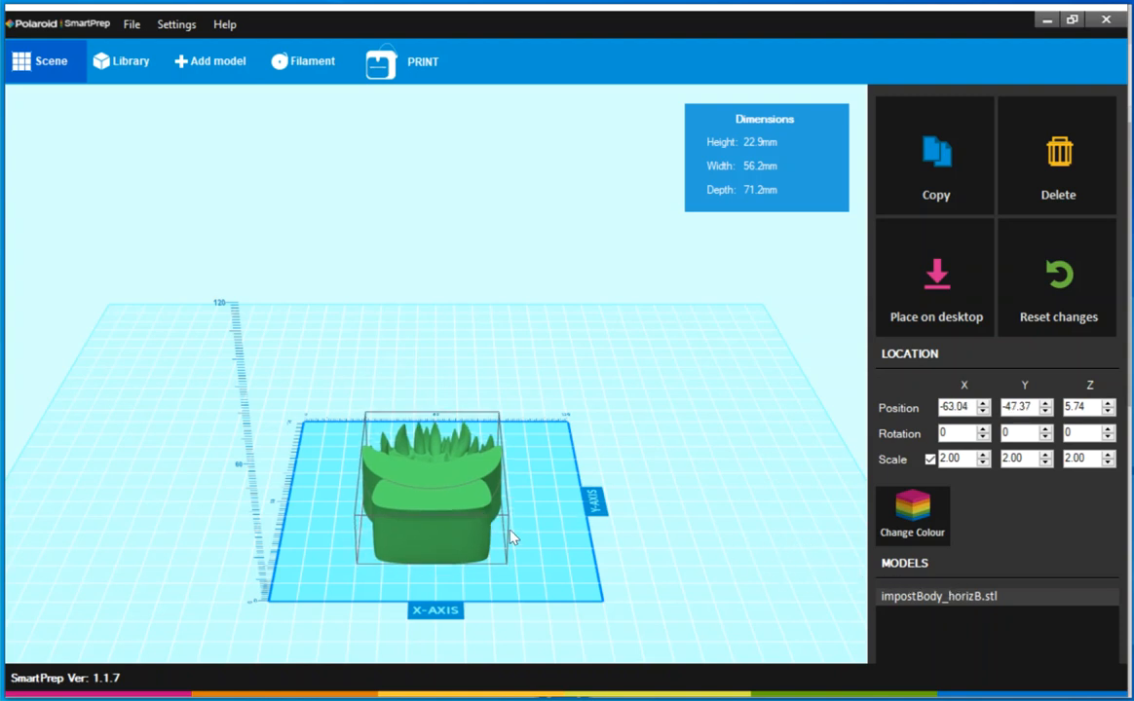
mouse_move(268, 265)
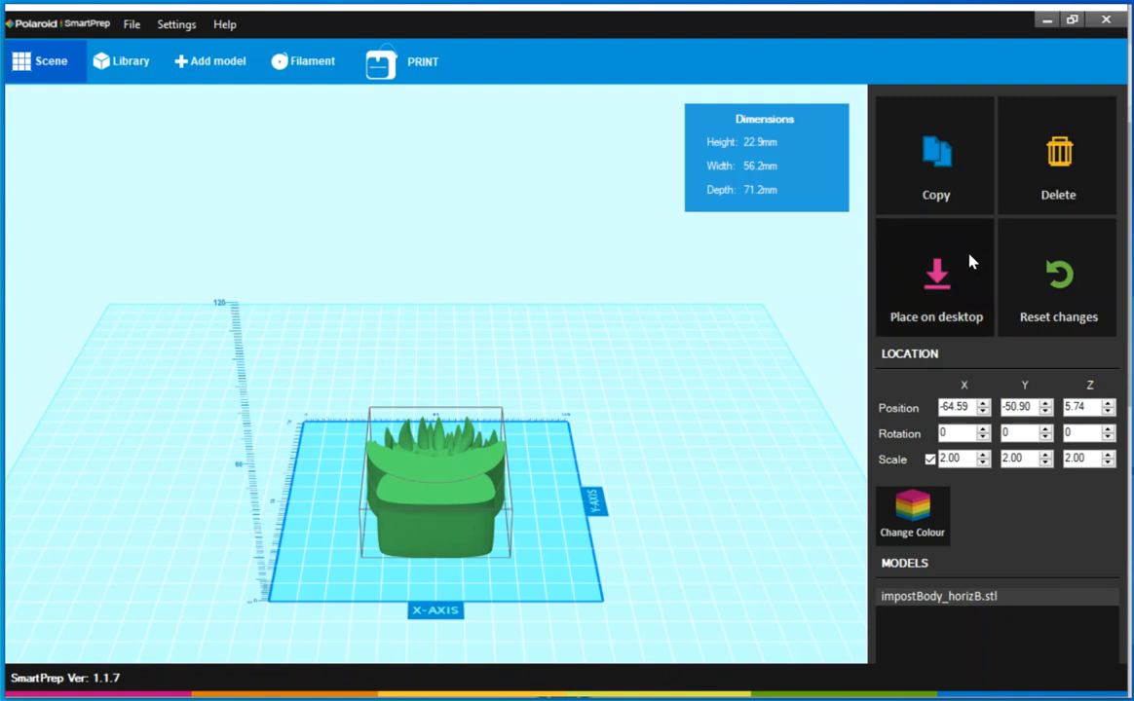
mouse_move(970, 259)
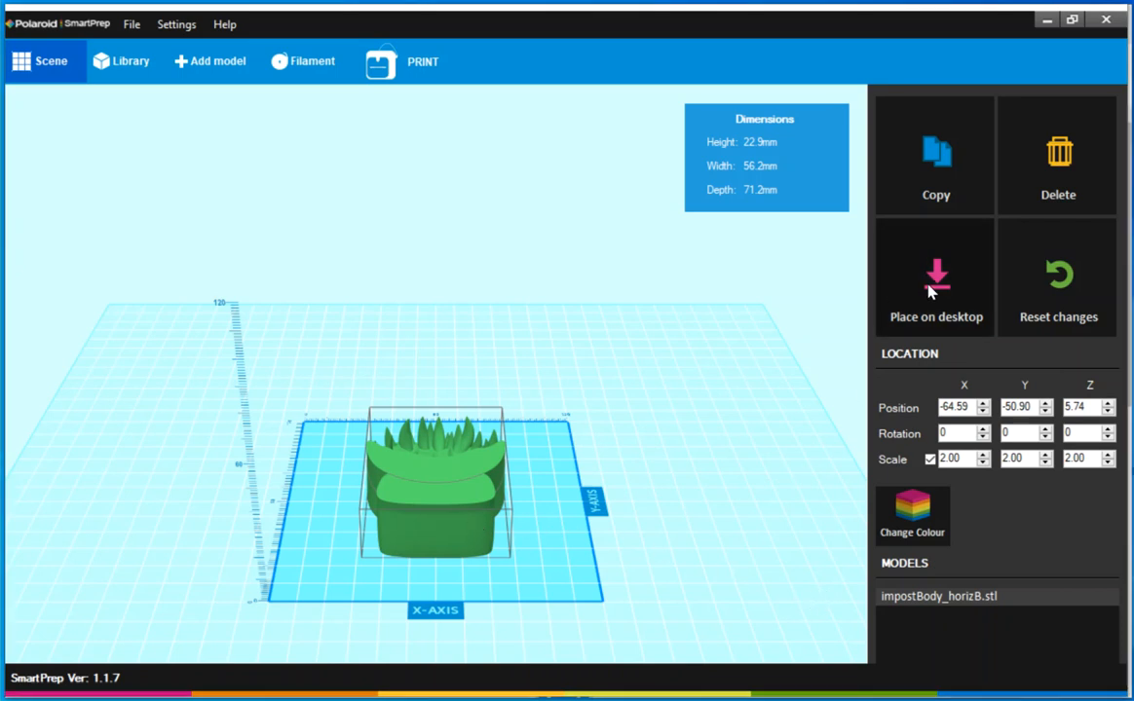
mouse_move(347, 162)
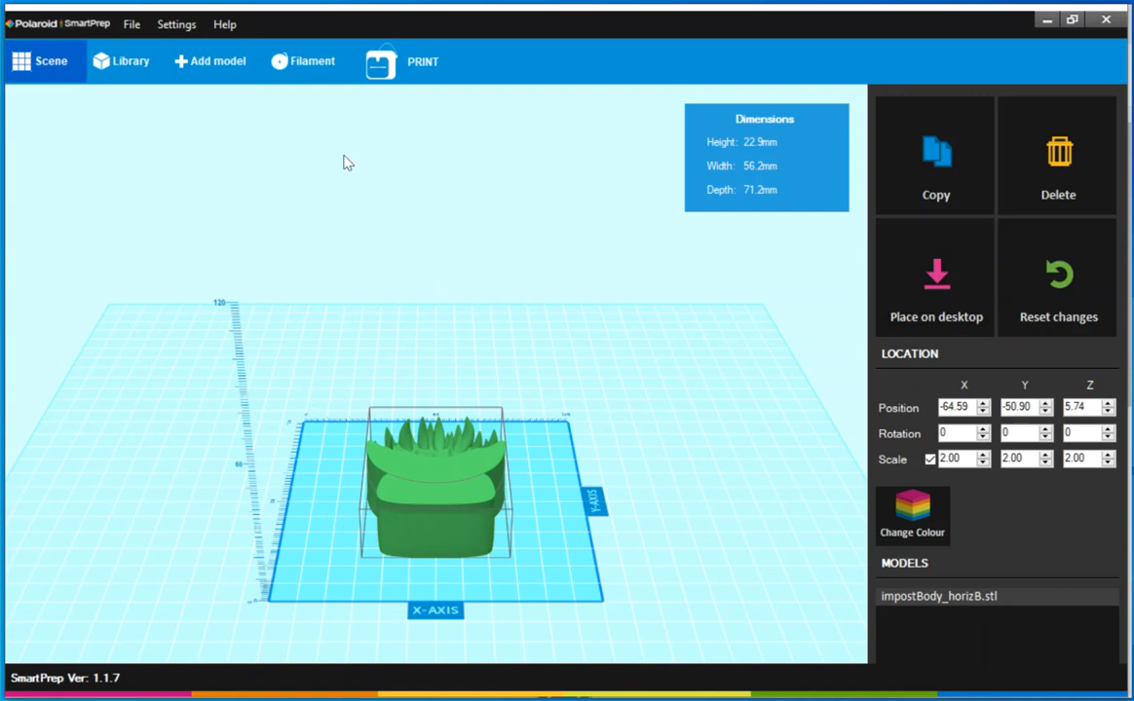
mouse_move(378, 66)
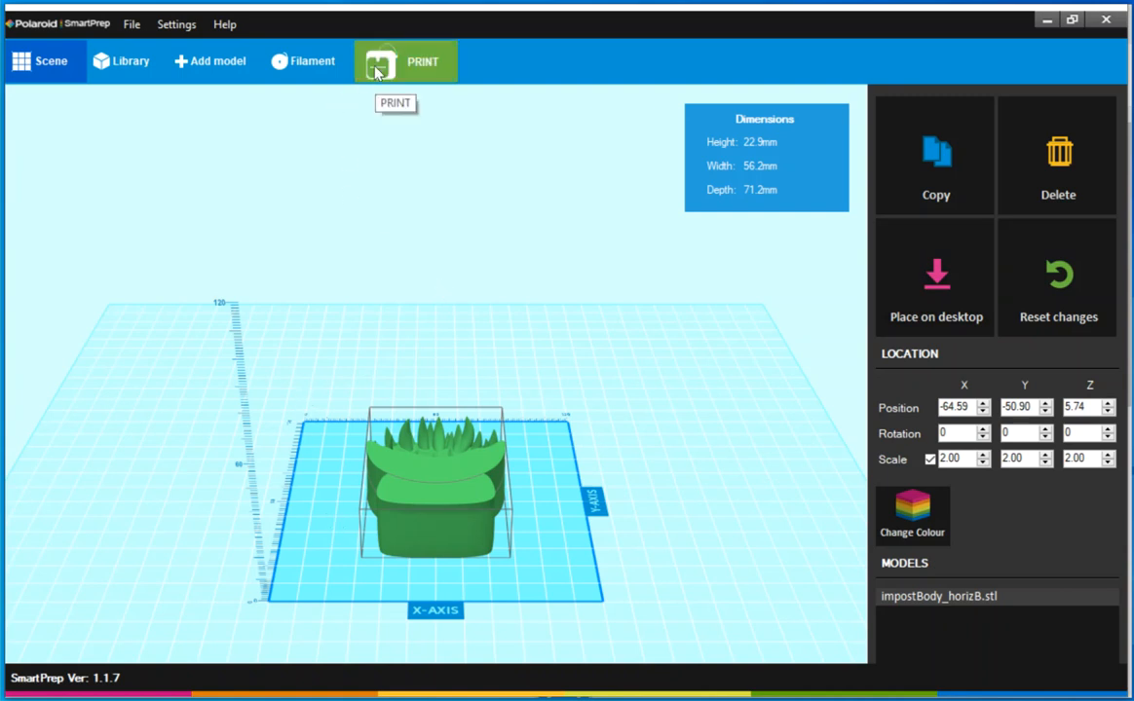
Step: In the print settings, enable support and keep PLA as the filament material
left_click(390, 61)
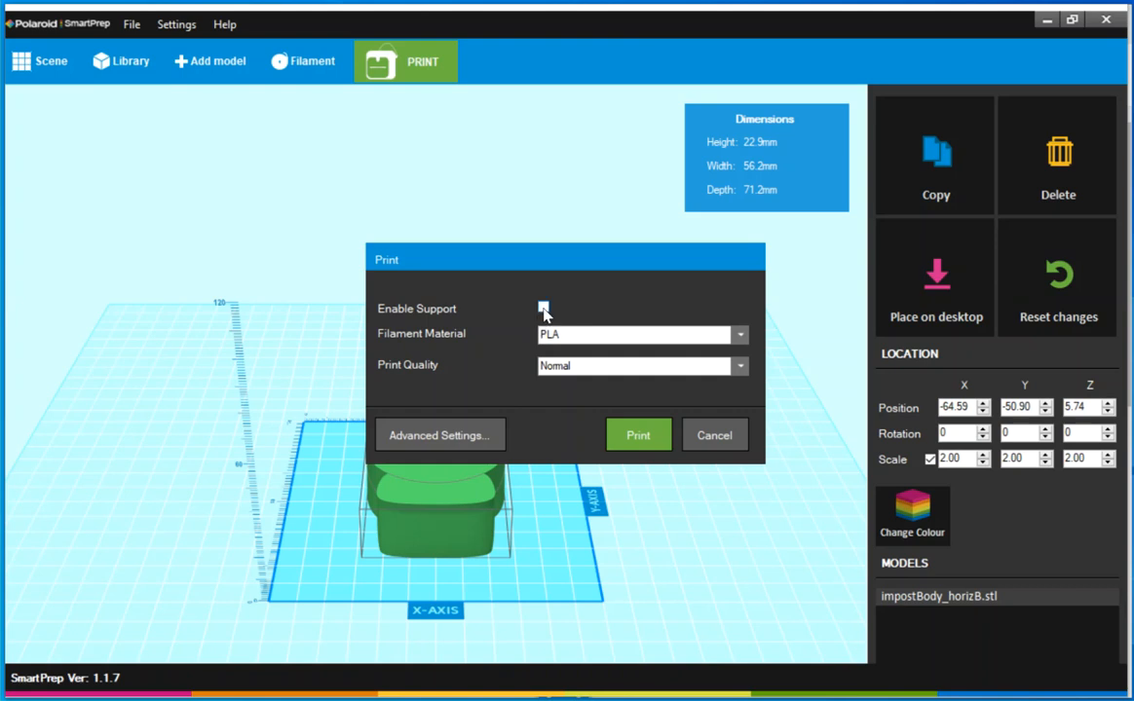
left_click(542, 308)
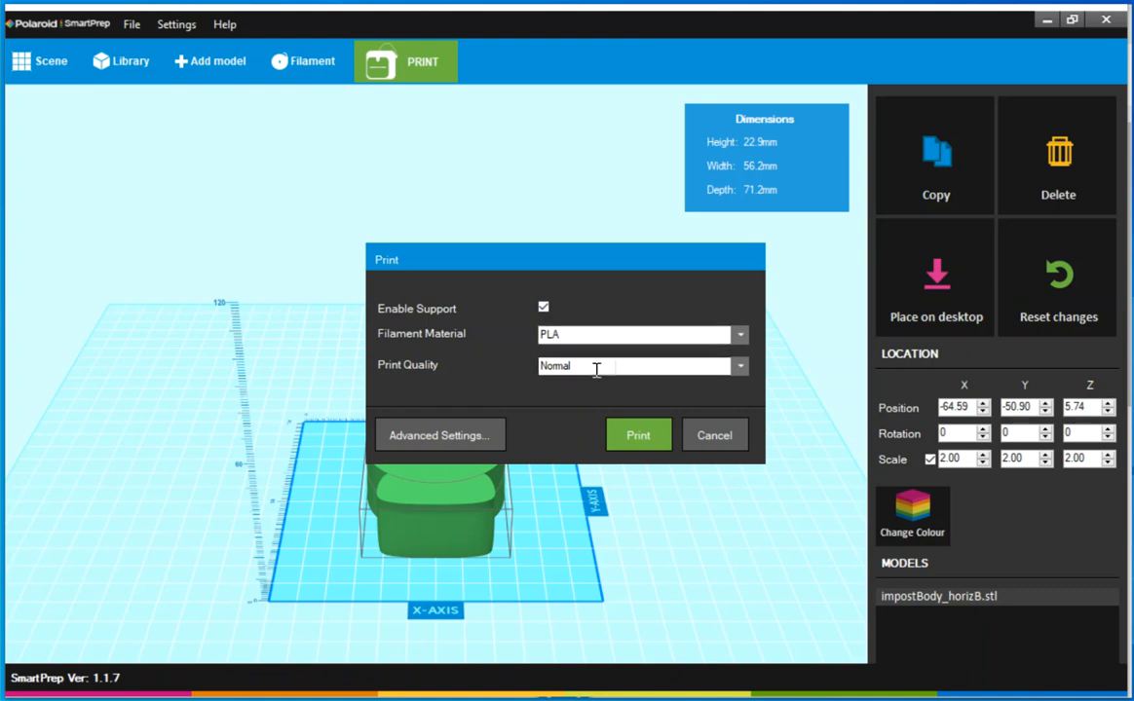
mouse_move(590, 364)
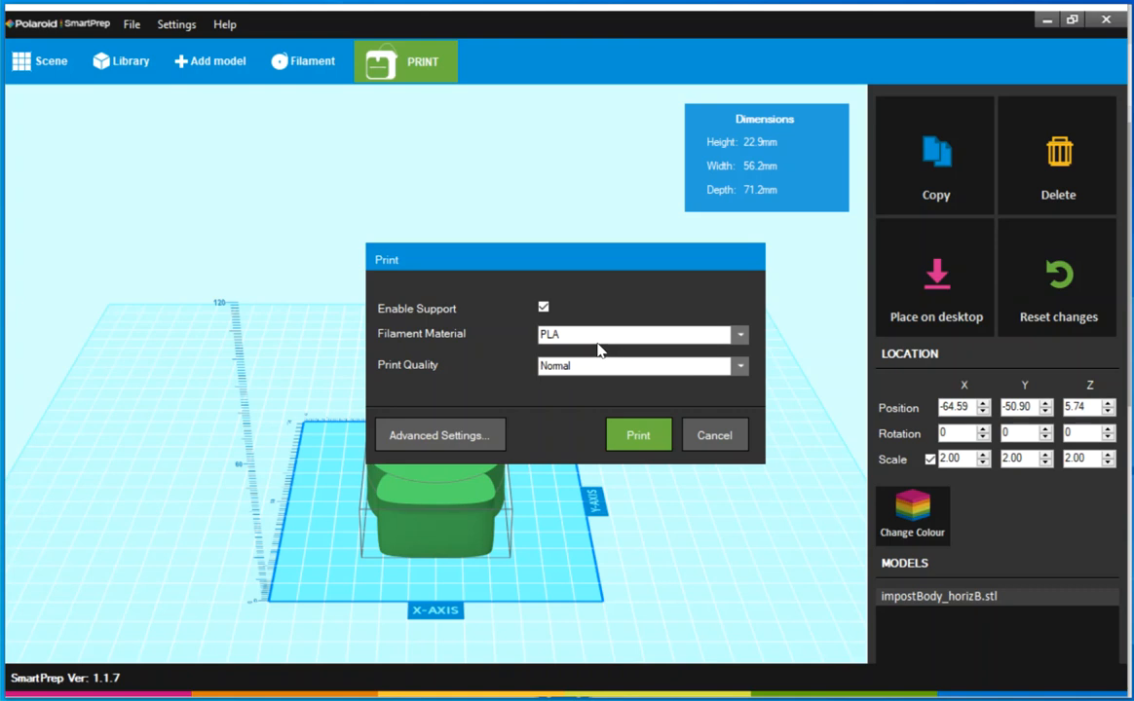
left_click(633, 335)
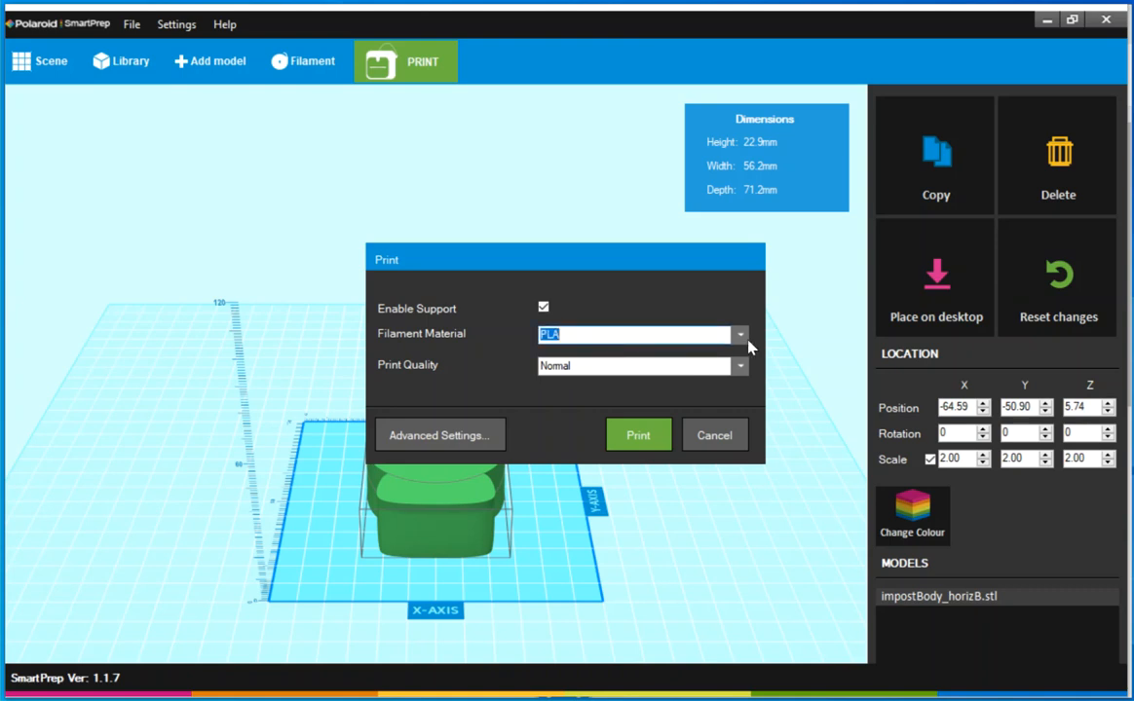
left_click(738, 335)
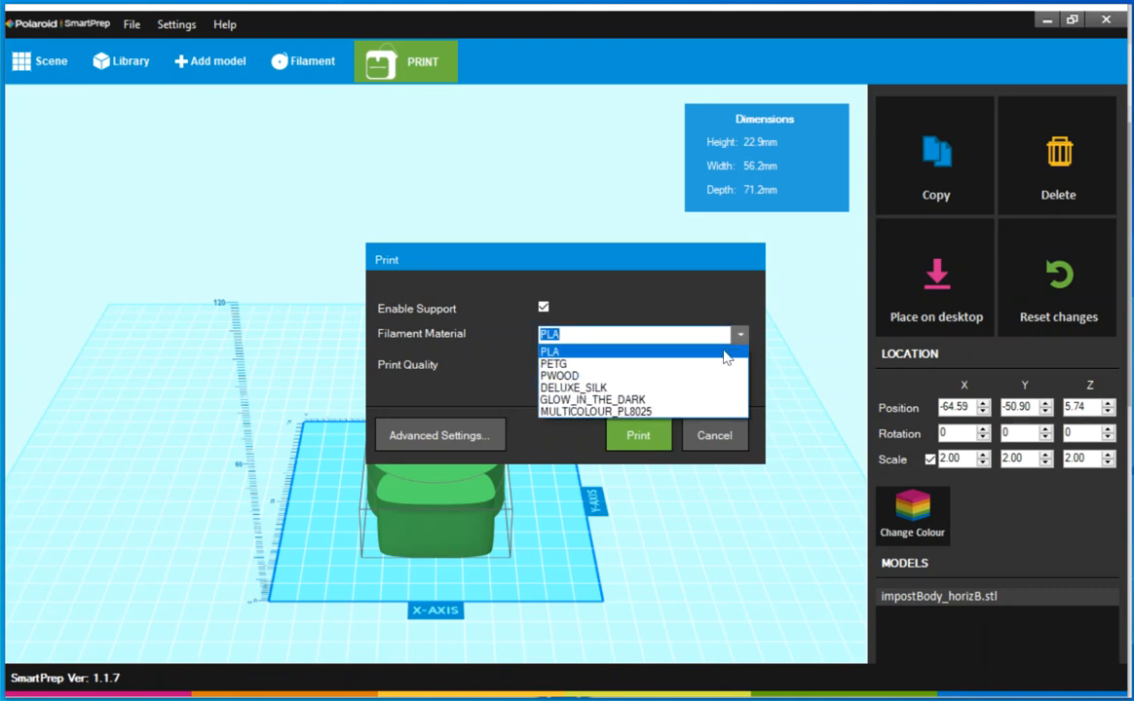
mouse_move(672, 376)
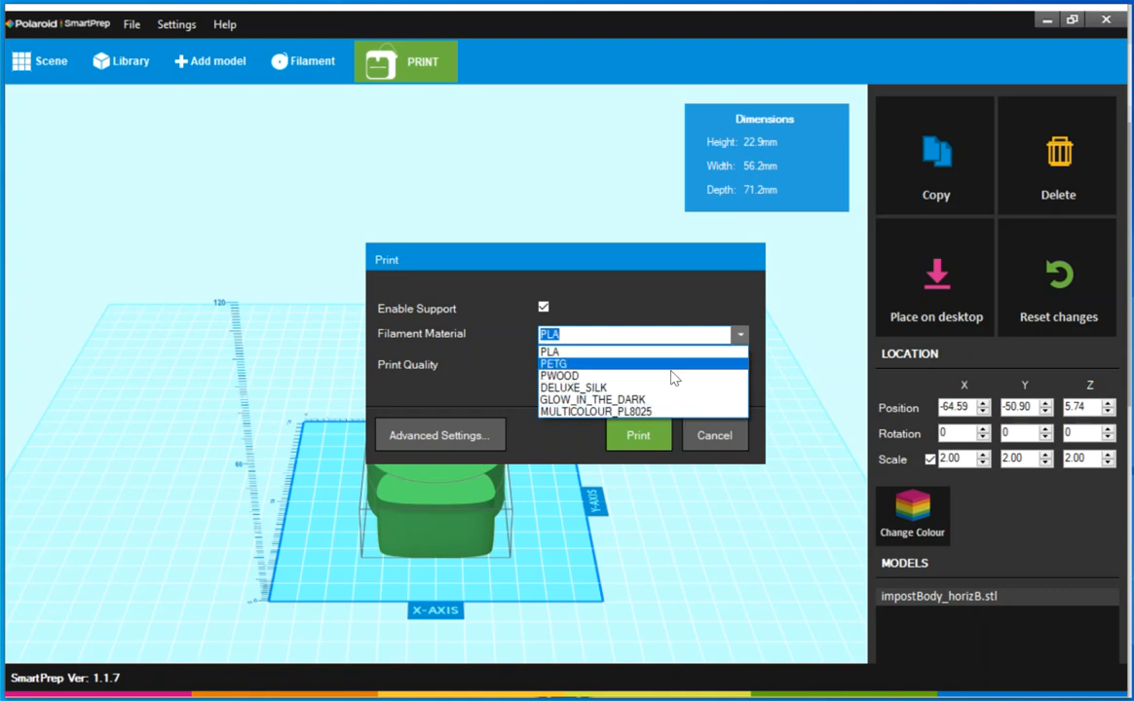
mouse_move(668, 428)
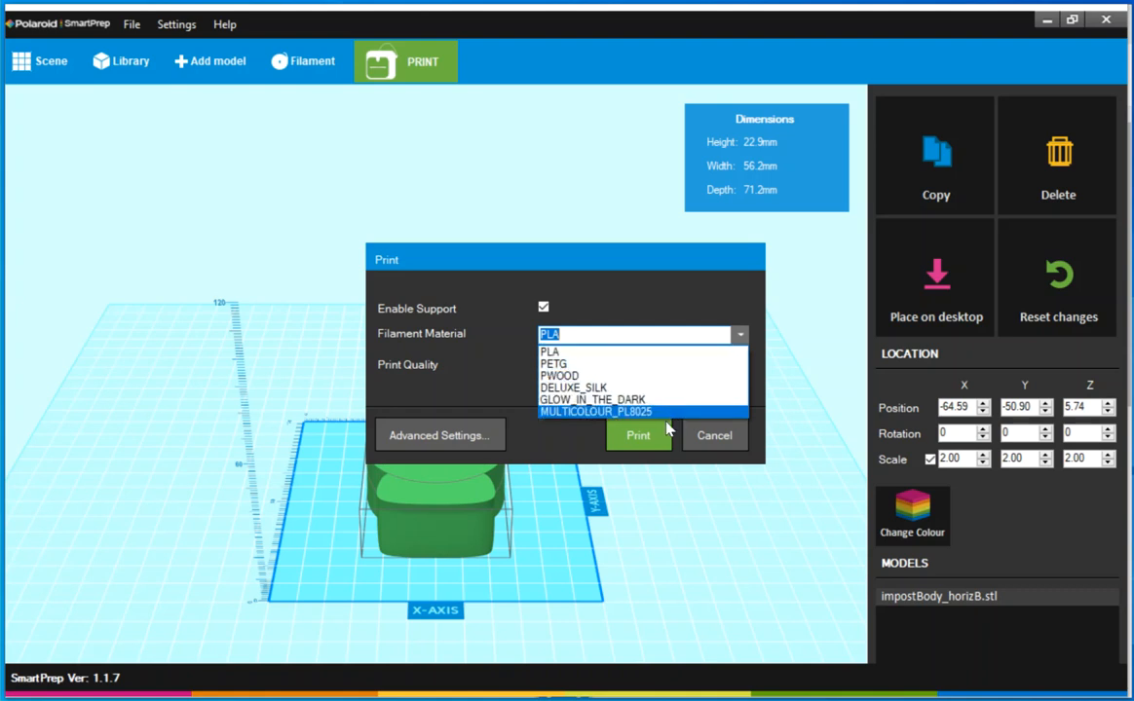
mouse_move(645, 422)
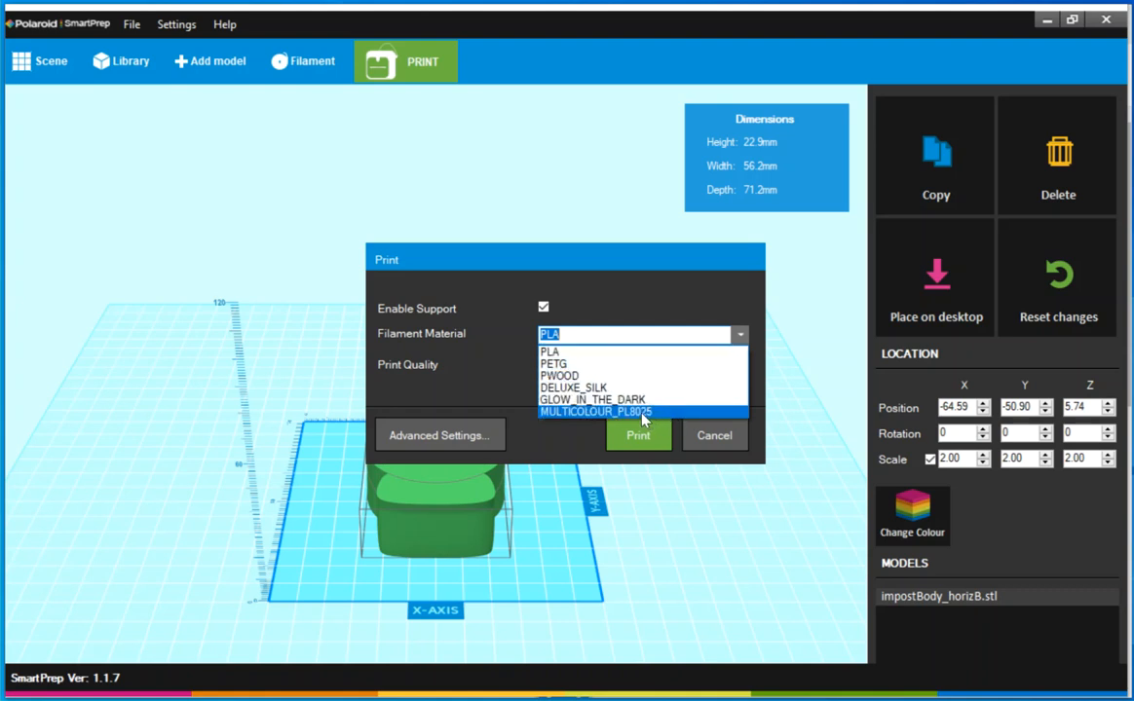
left_click(549, 351)
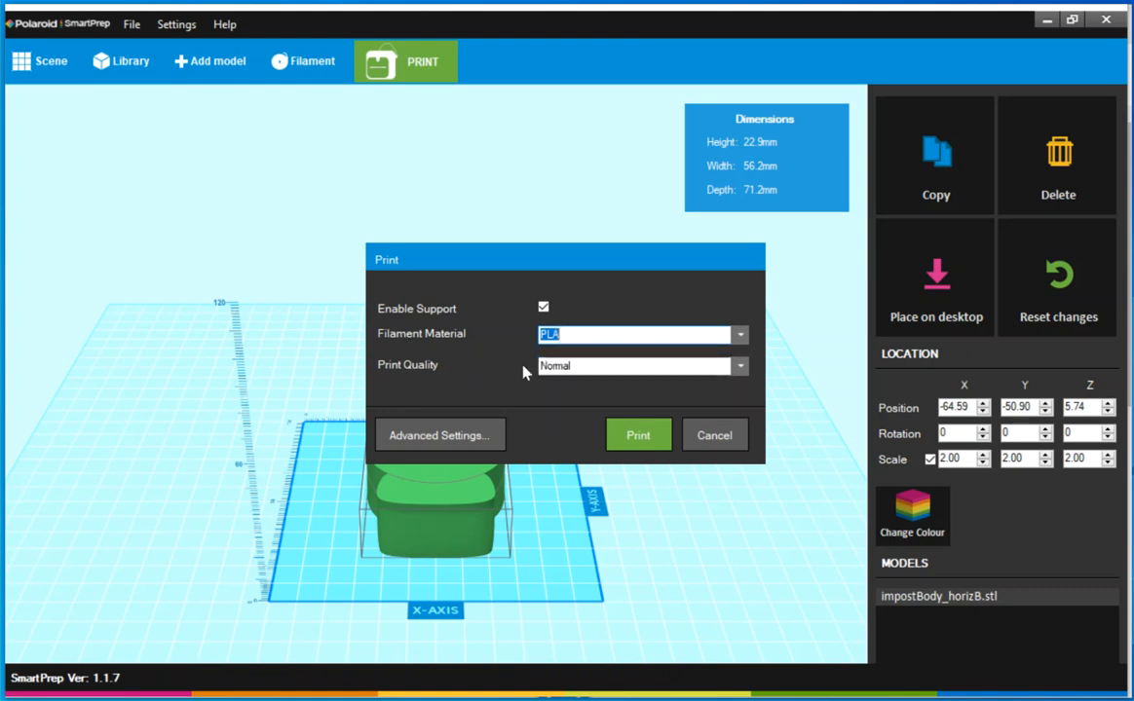
mouse_move(476, 437)
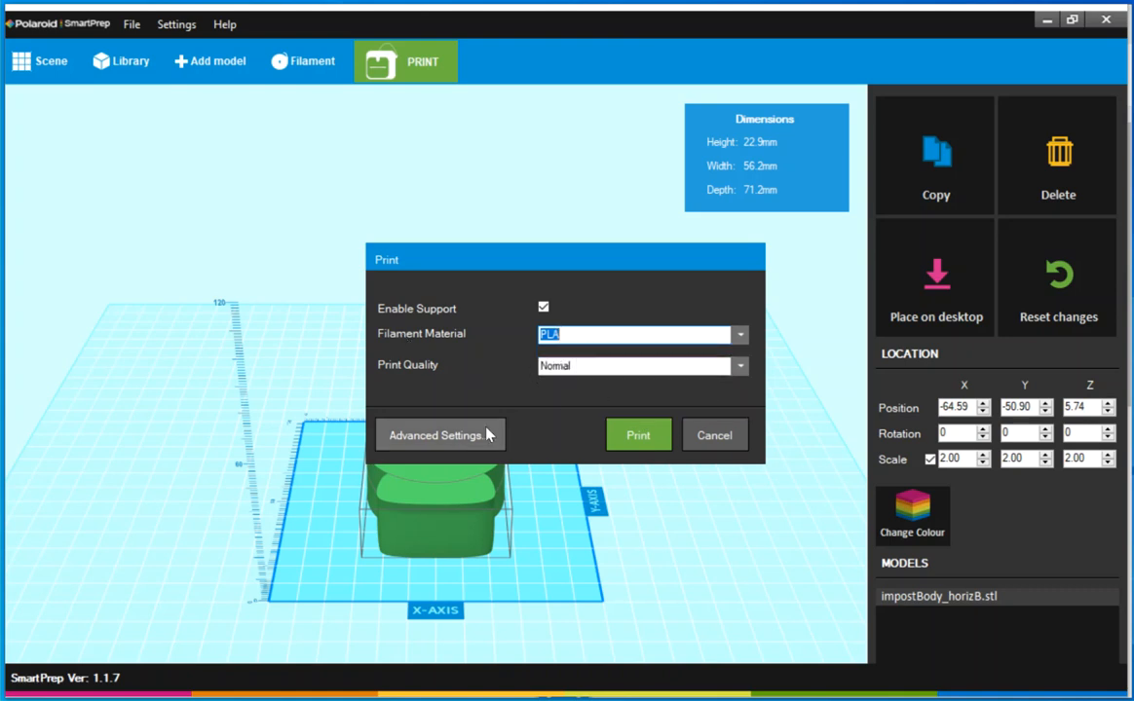
left_click(440, 435)
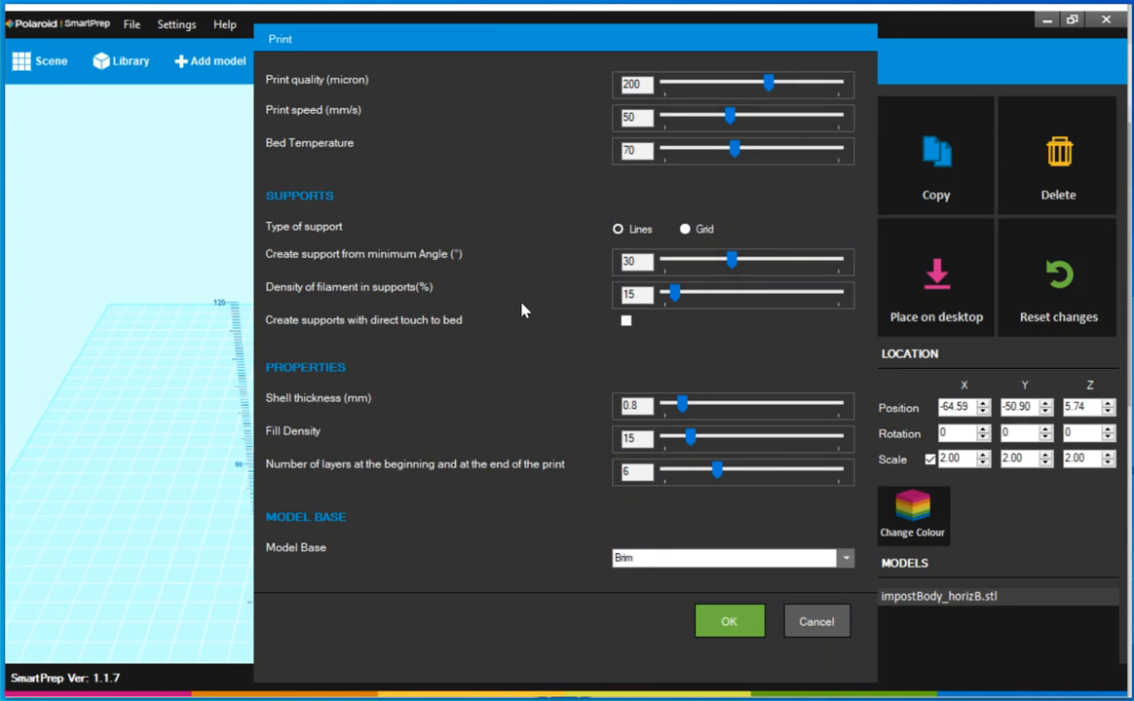
mouse_move(518, 314)
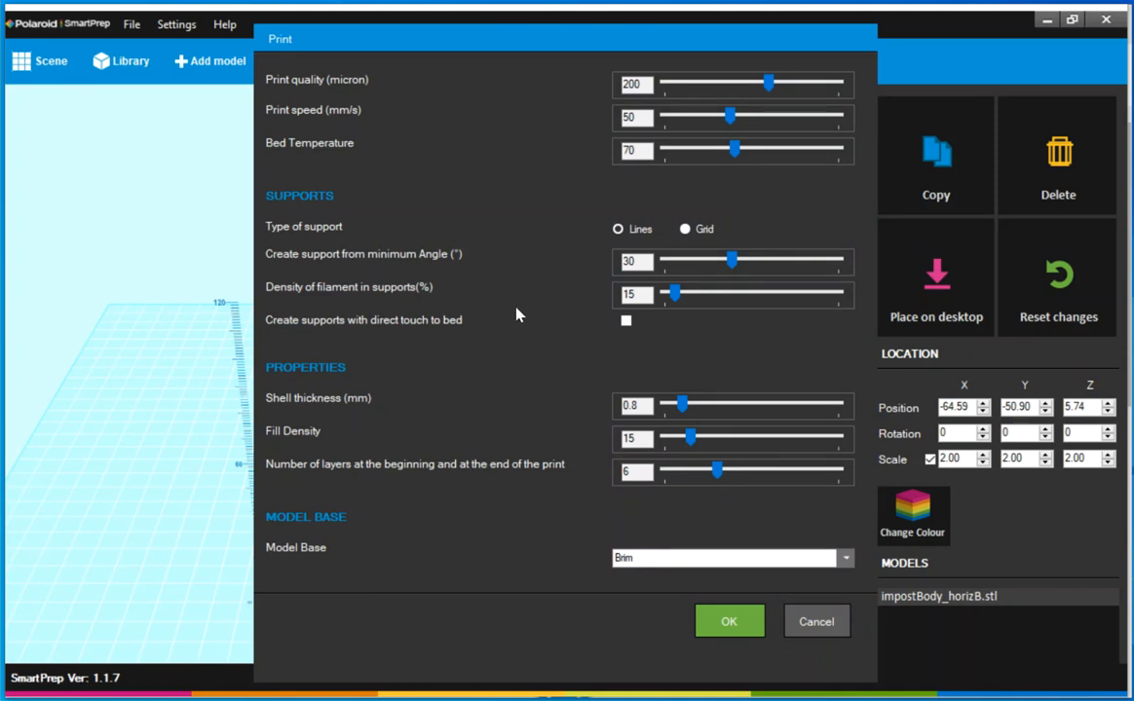
mouse_move(542, 56)
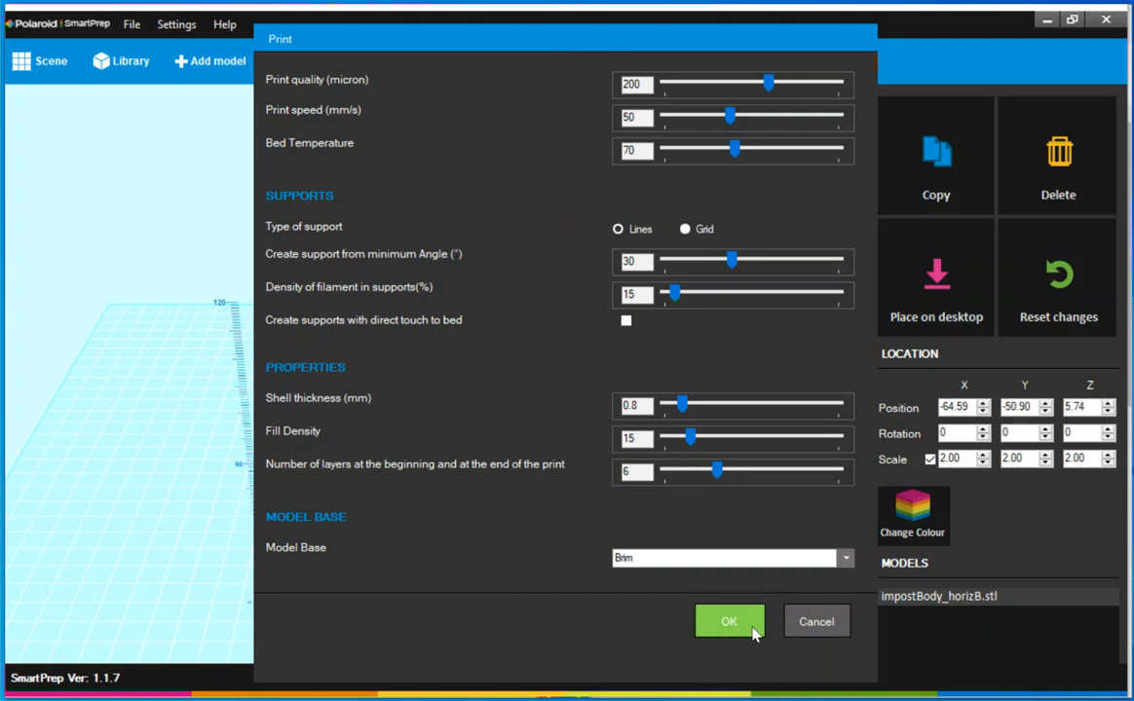
left_click(729, 622)
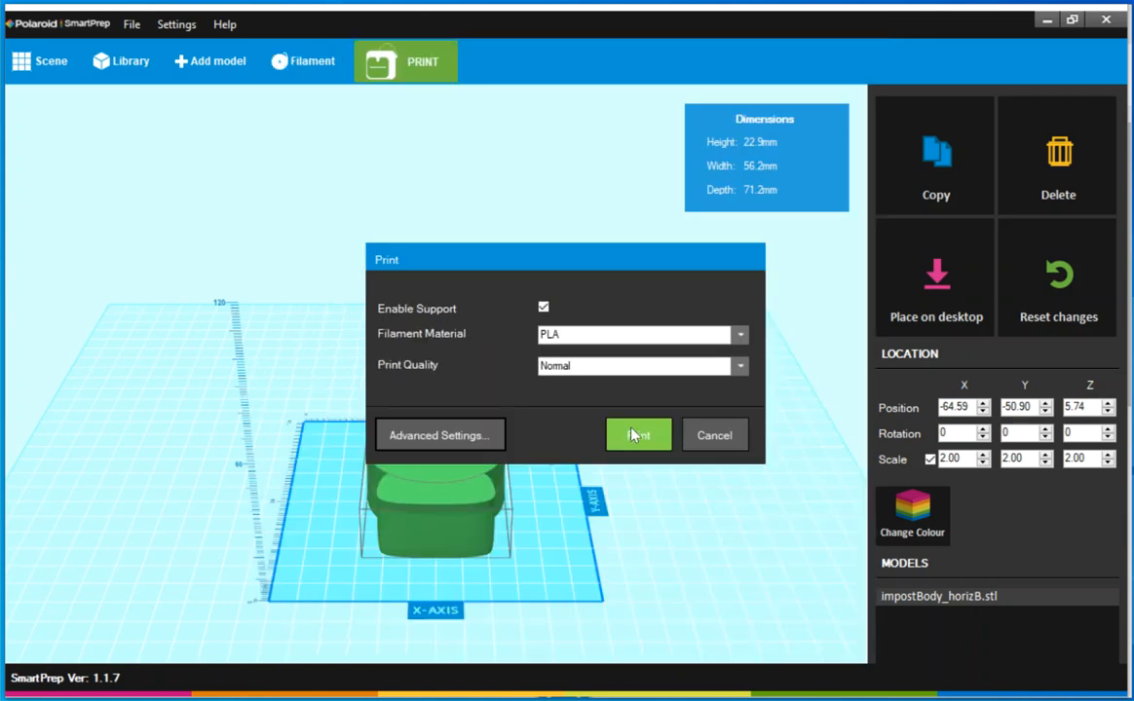
Step: Slice the model, giving an estimate of 2 hr 23 min and 28 g of PLA
left_click(639, 434)
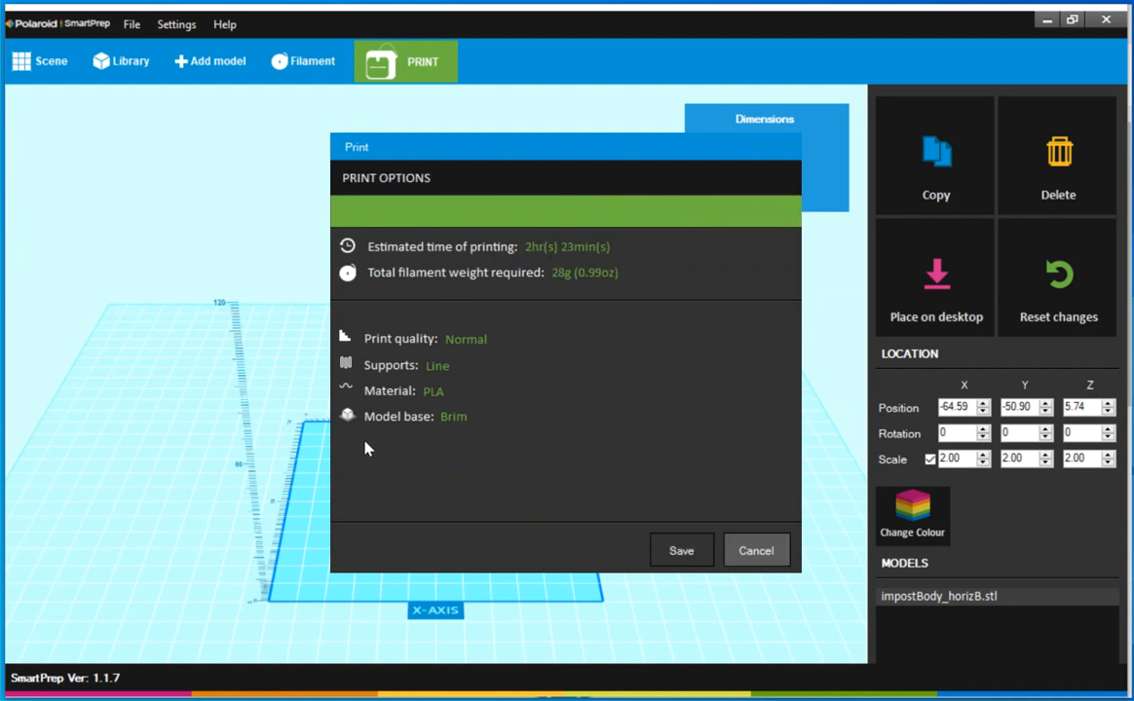
mouse_move(355, 444)
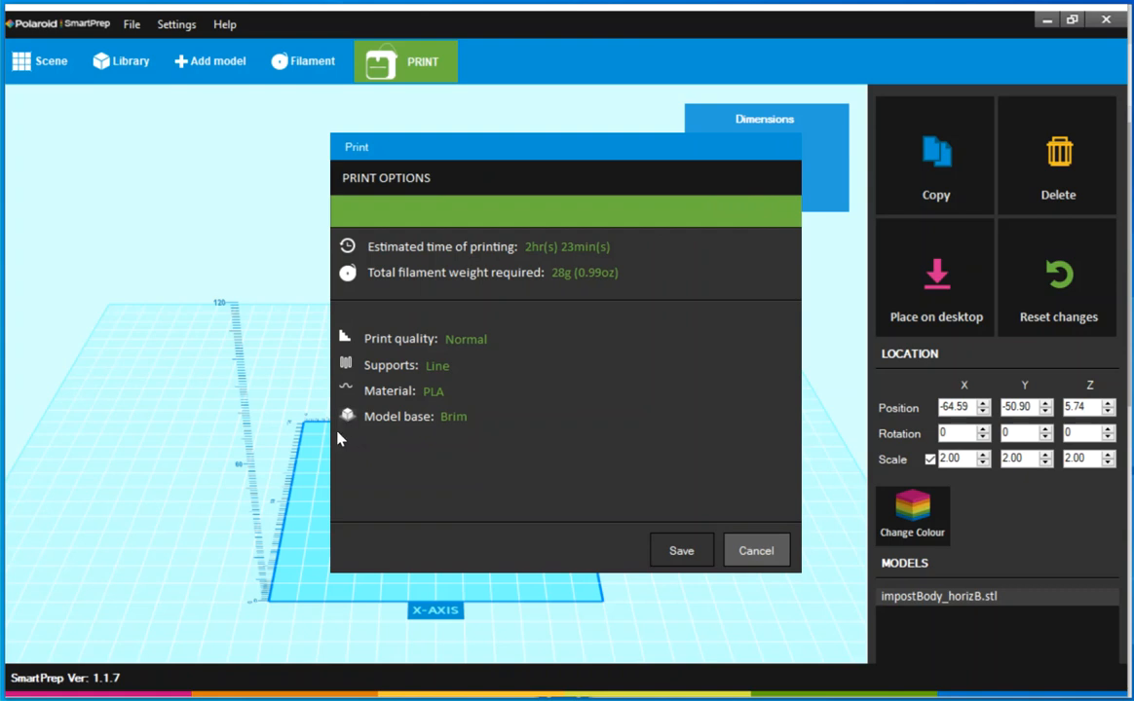
mouse_move(335, 441)
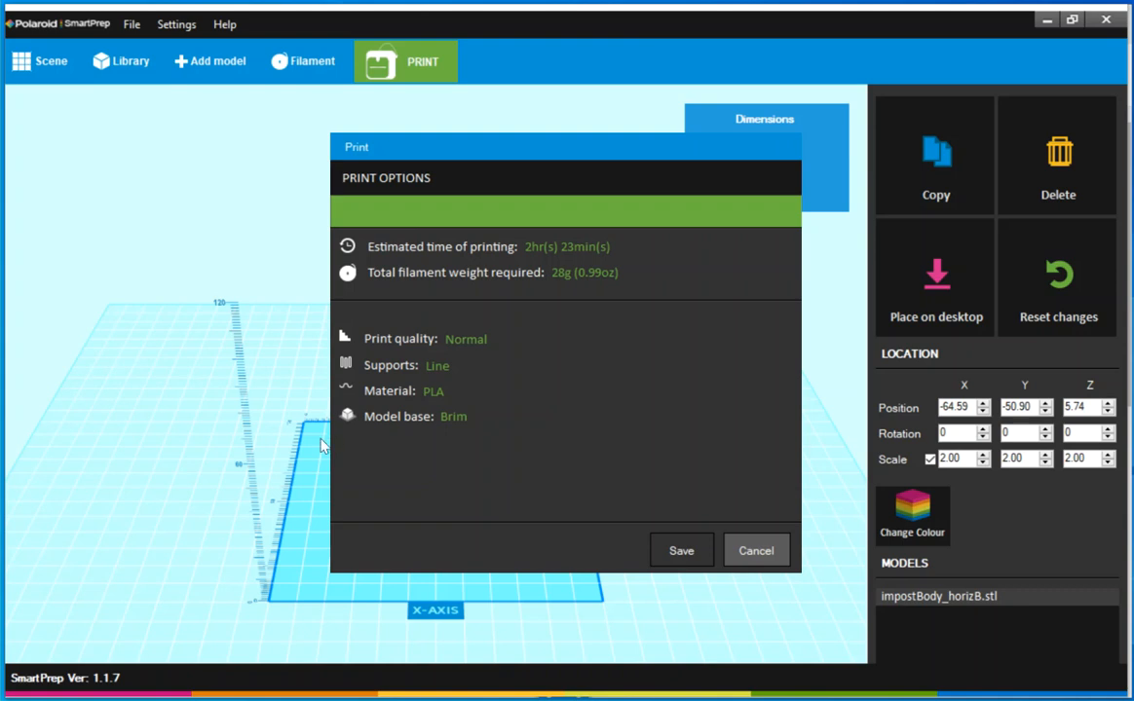
mouse_move(444, 312)
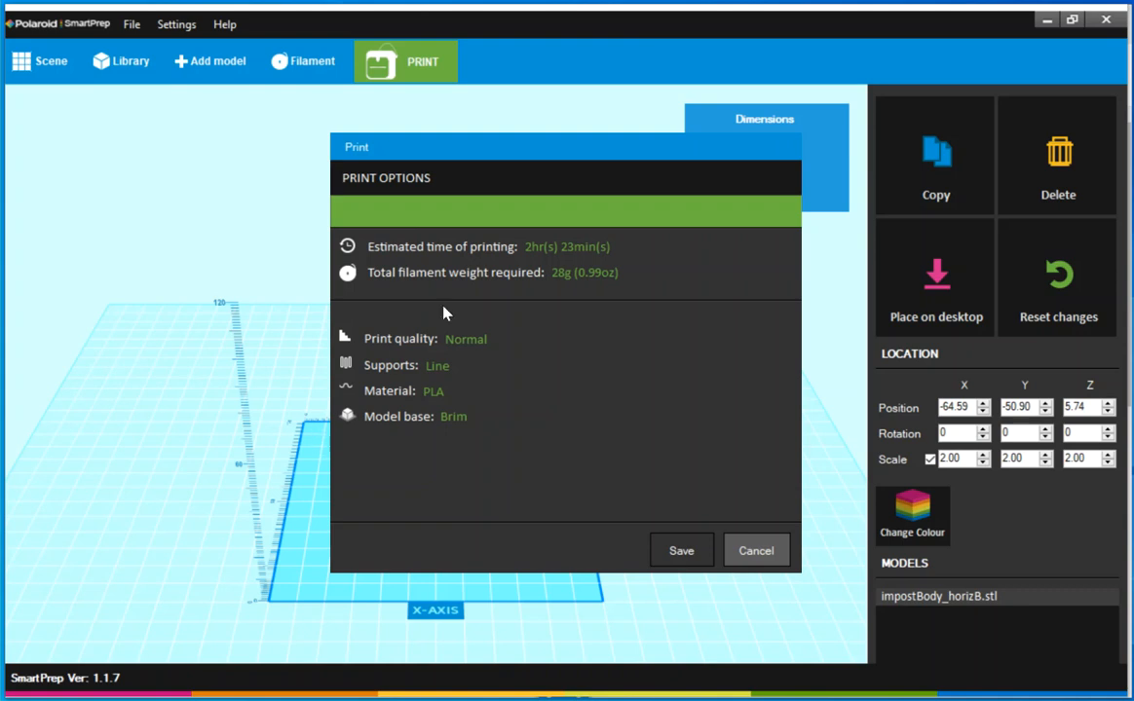
mouse_move(653, 489)
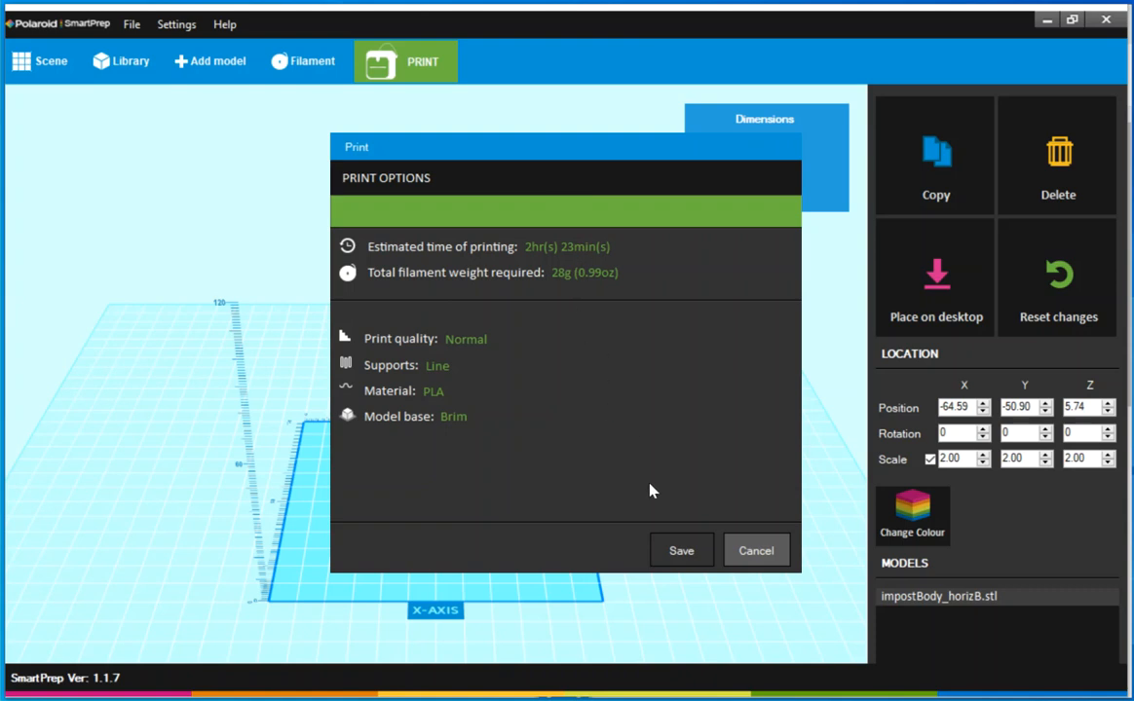
Step: Save the G-code as 'amongus 1' on the Desktop
left_click(681, 549)
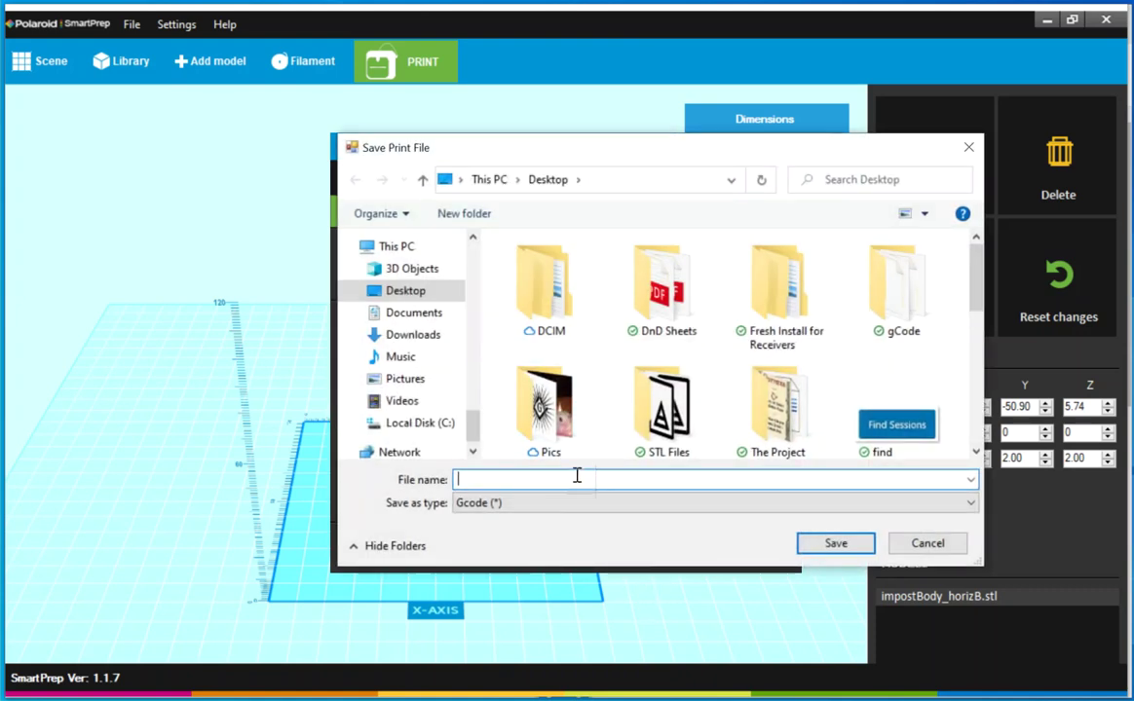
type("amongus 1")
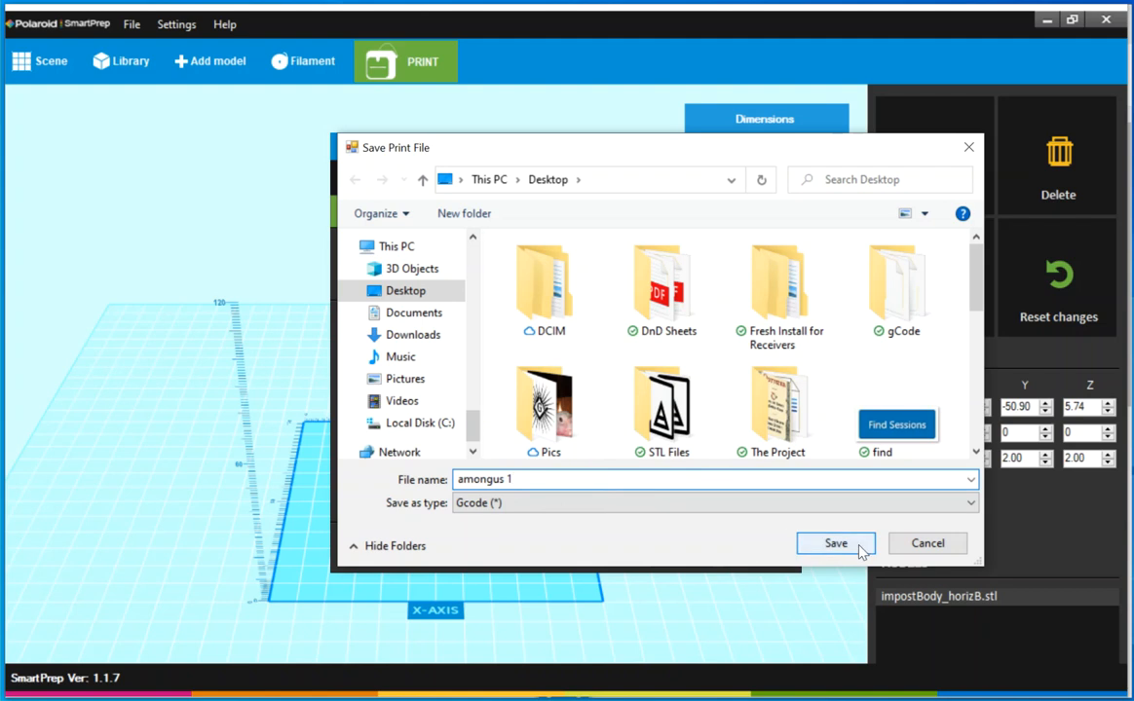
left_click(833, 541)
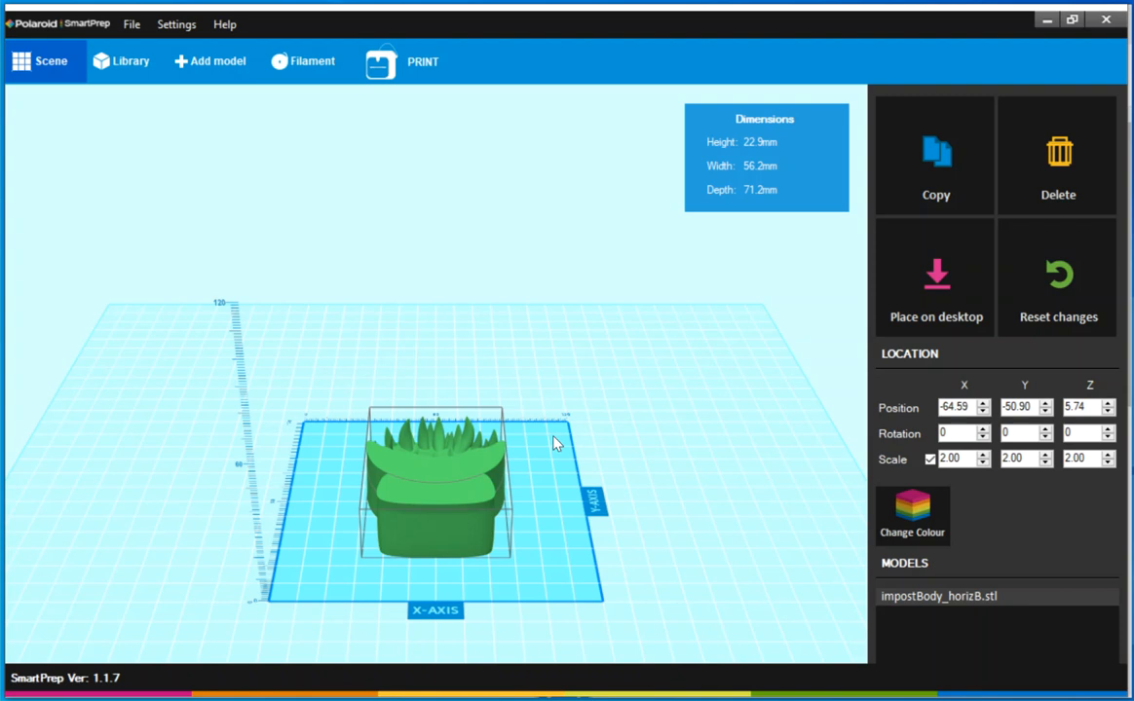
mouse_move(559, 432)
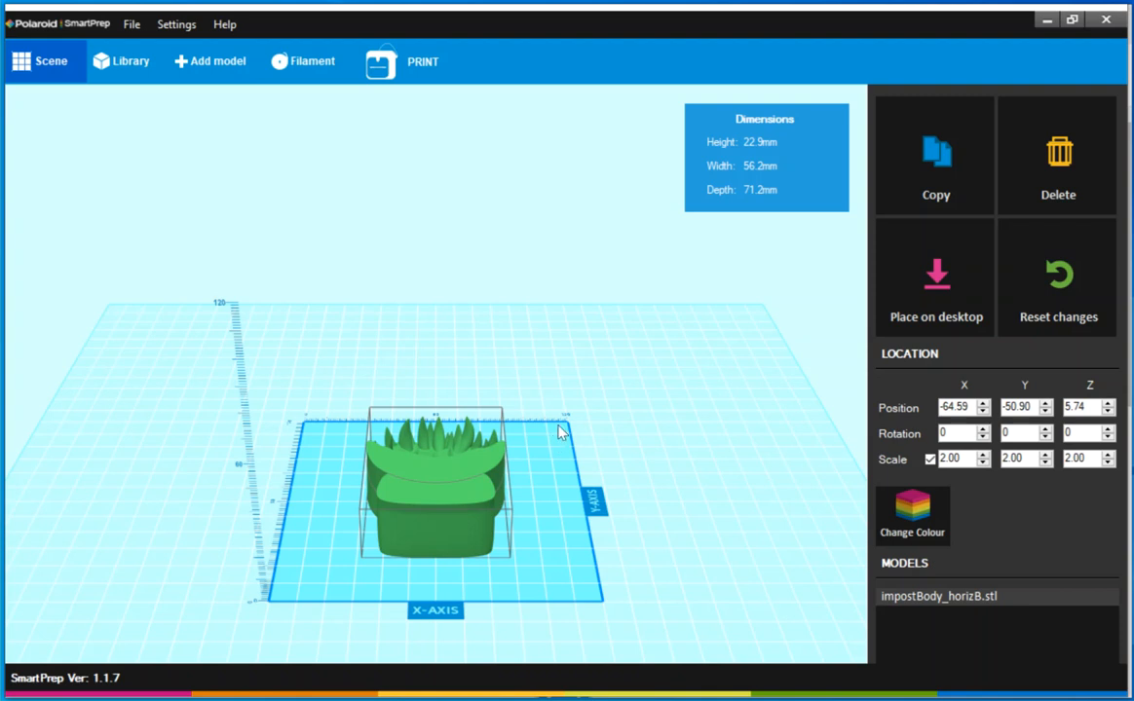
mouse_move(505, 409)
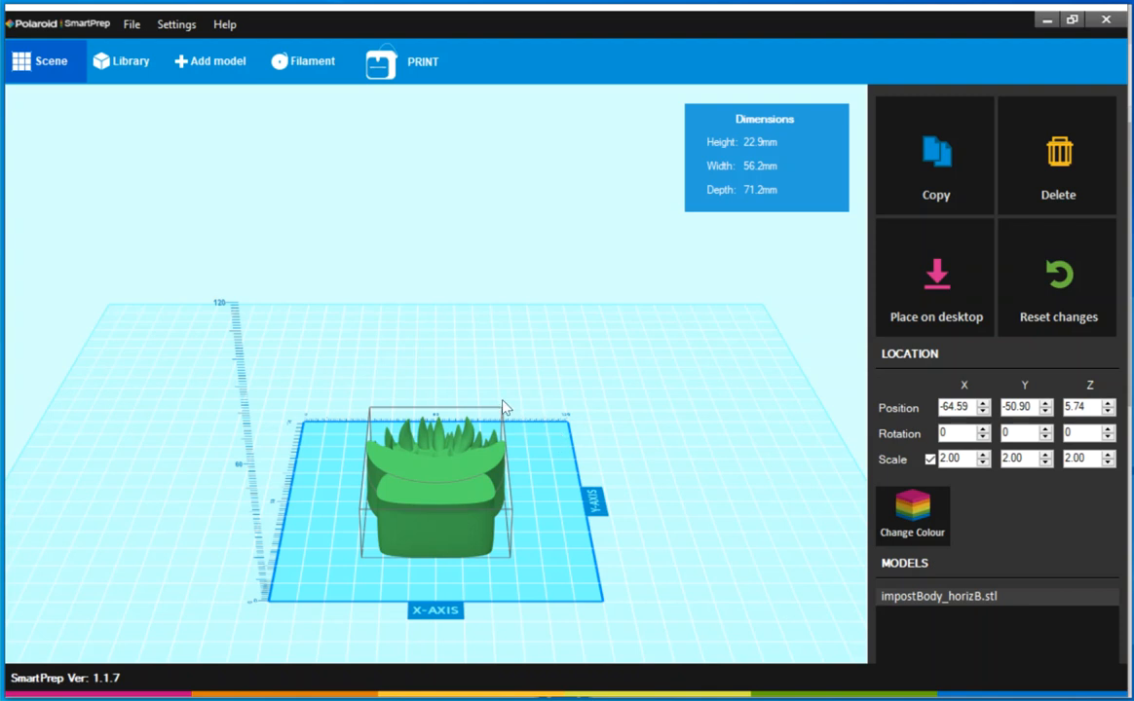